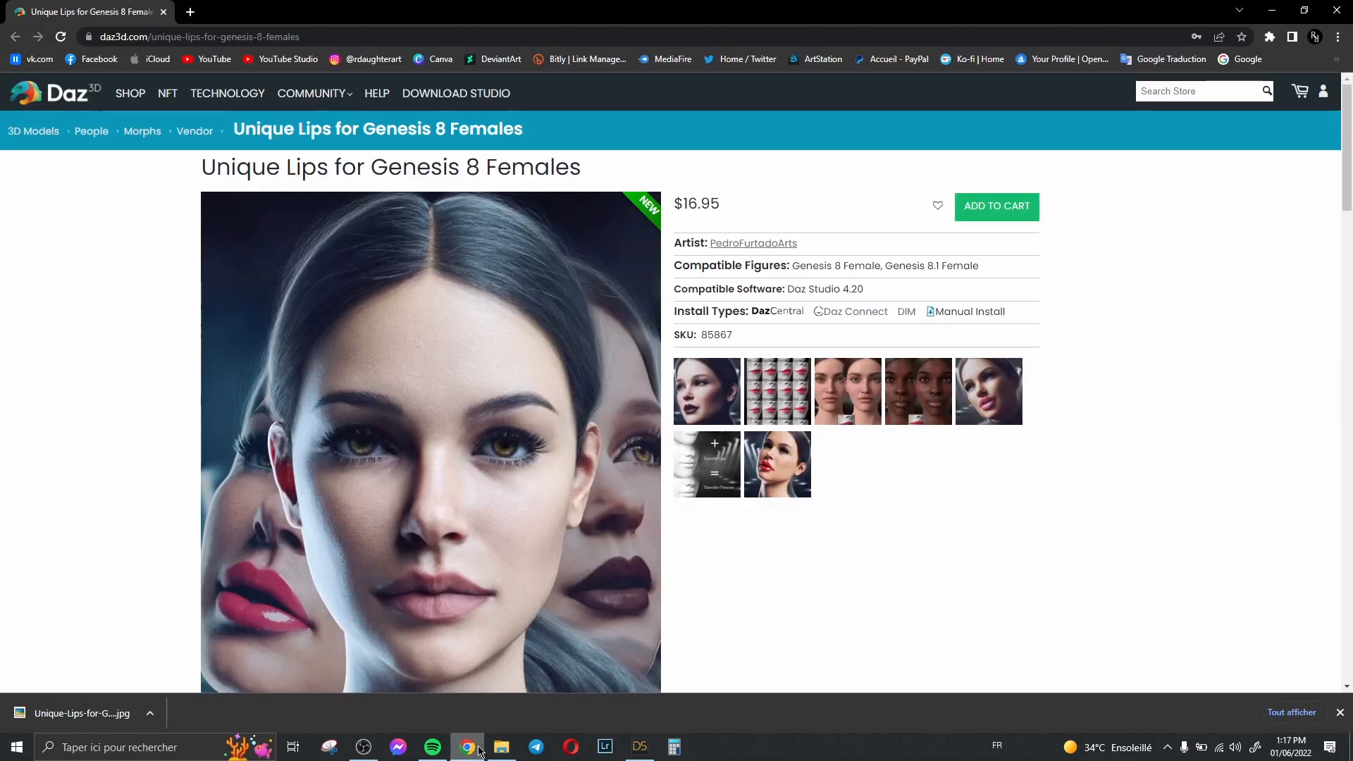
Look through the enlarged Unique Lips product preview images in the store gallery, then close it
scroll(down, 3)
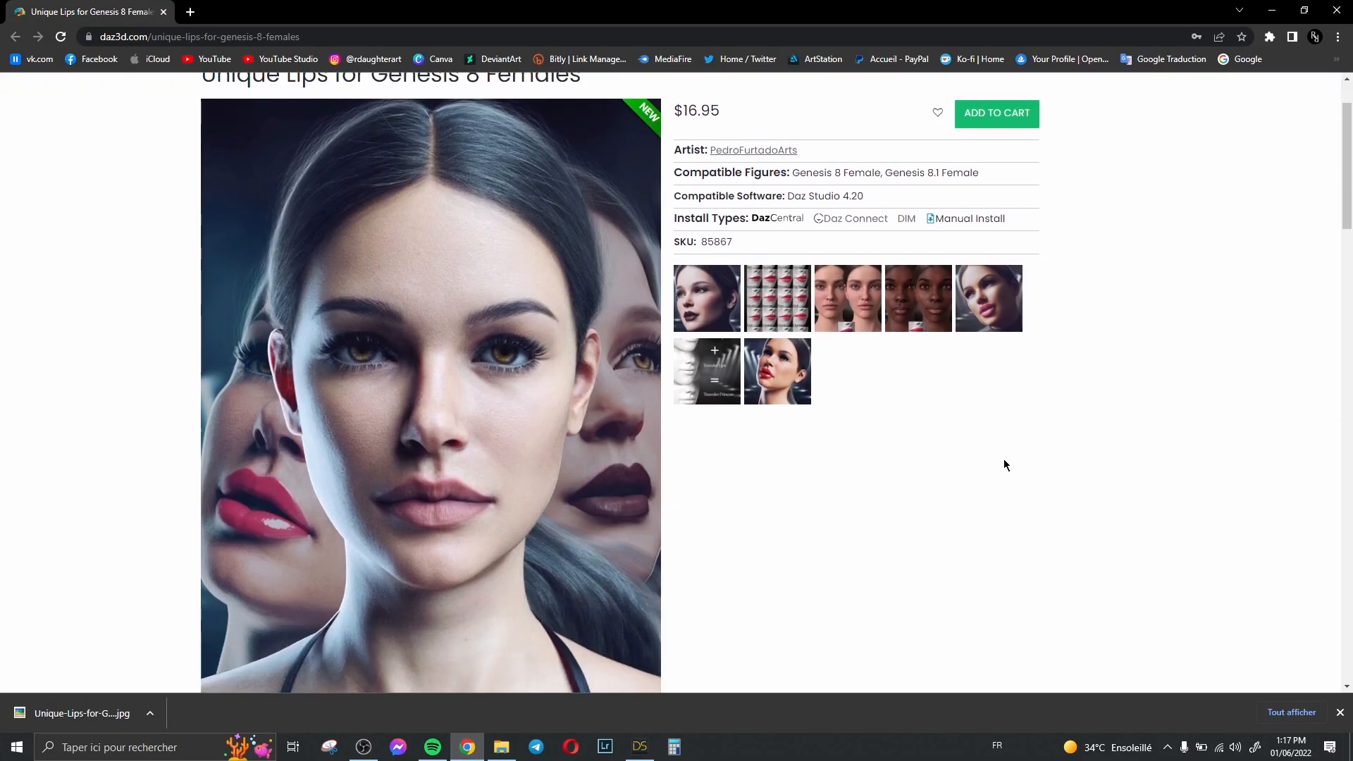
scroll(up, 3)
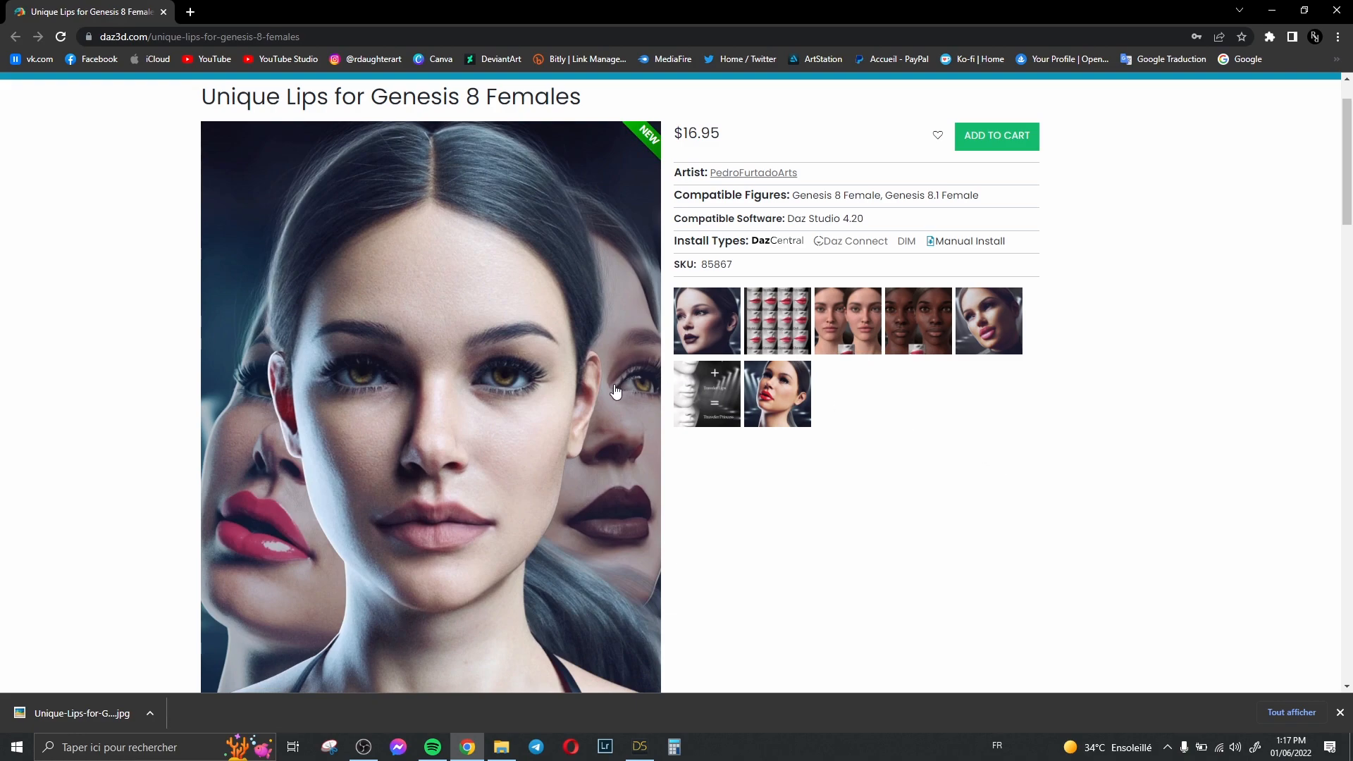
mouse_move(231, 106)
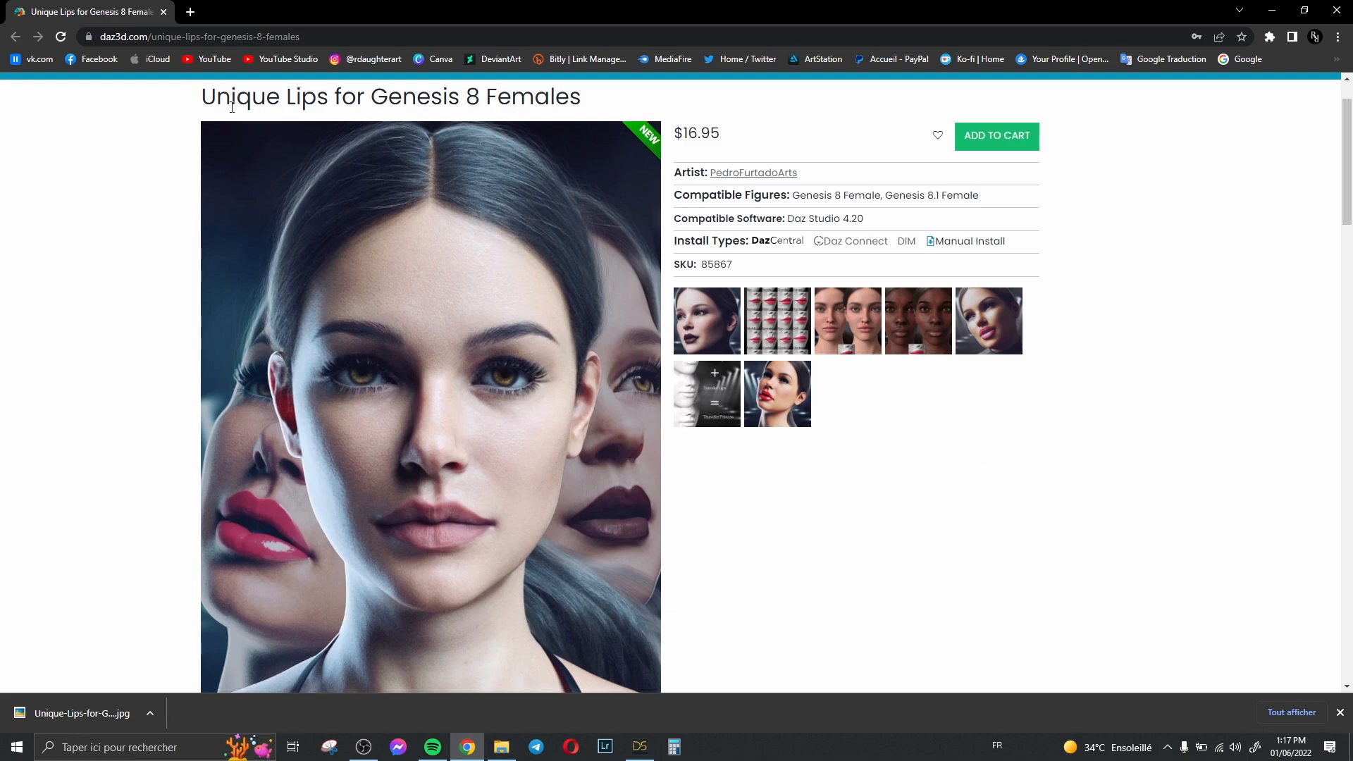
mouse_move(503, 134)
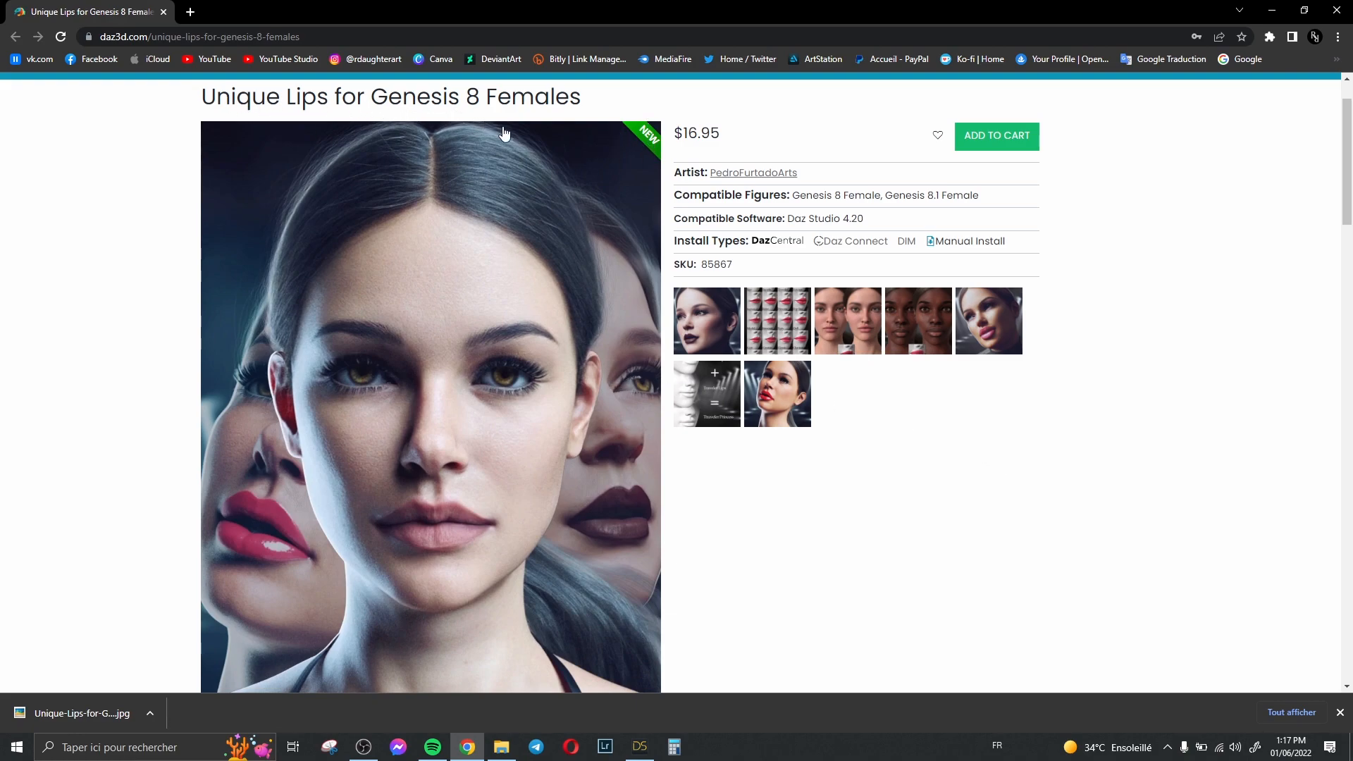
click(775, 320)
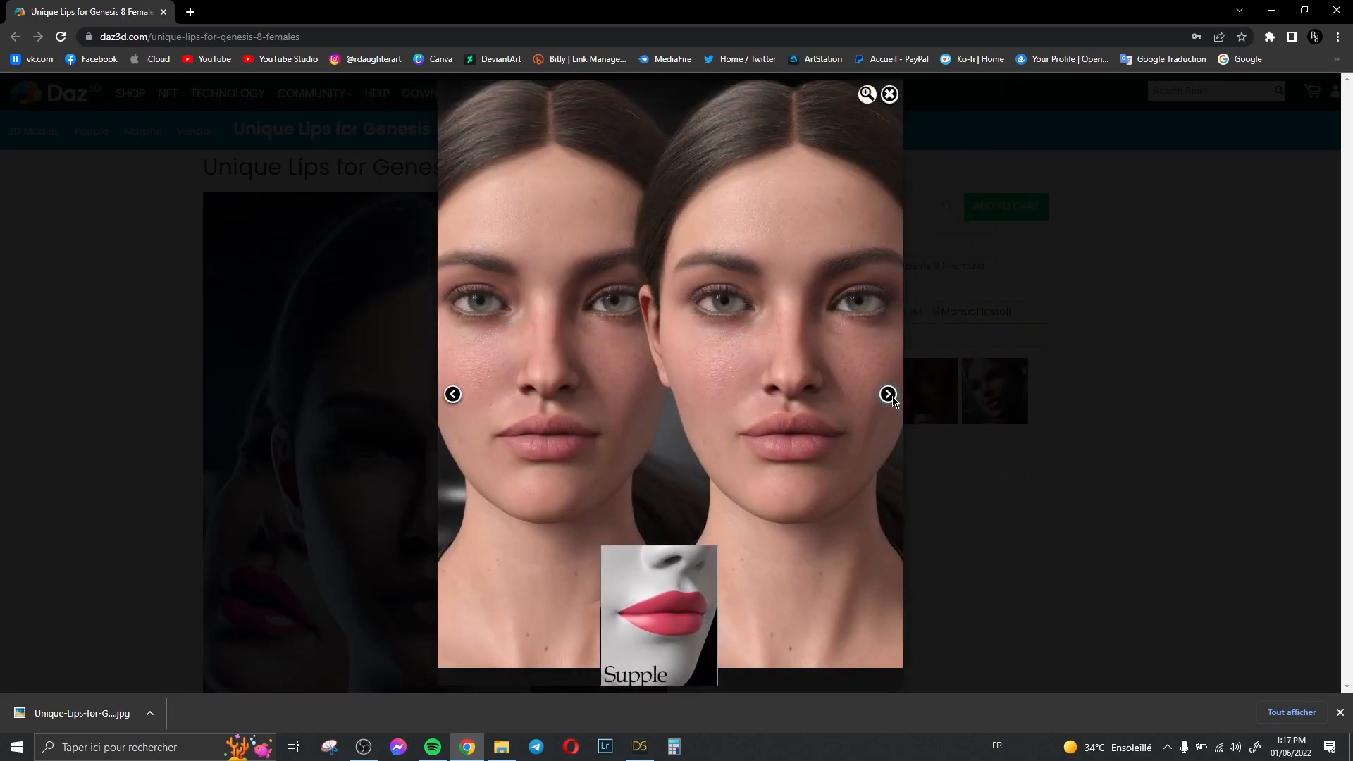
click(888, 395)
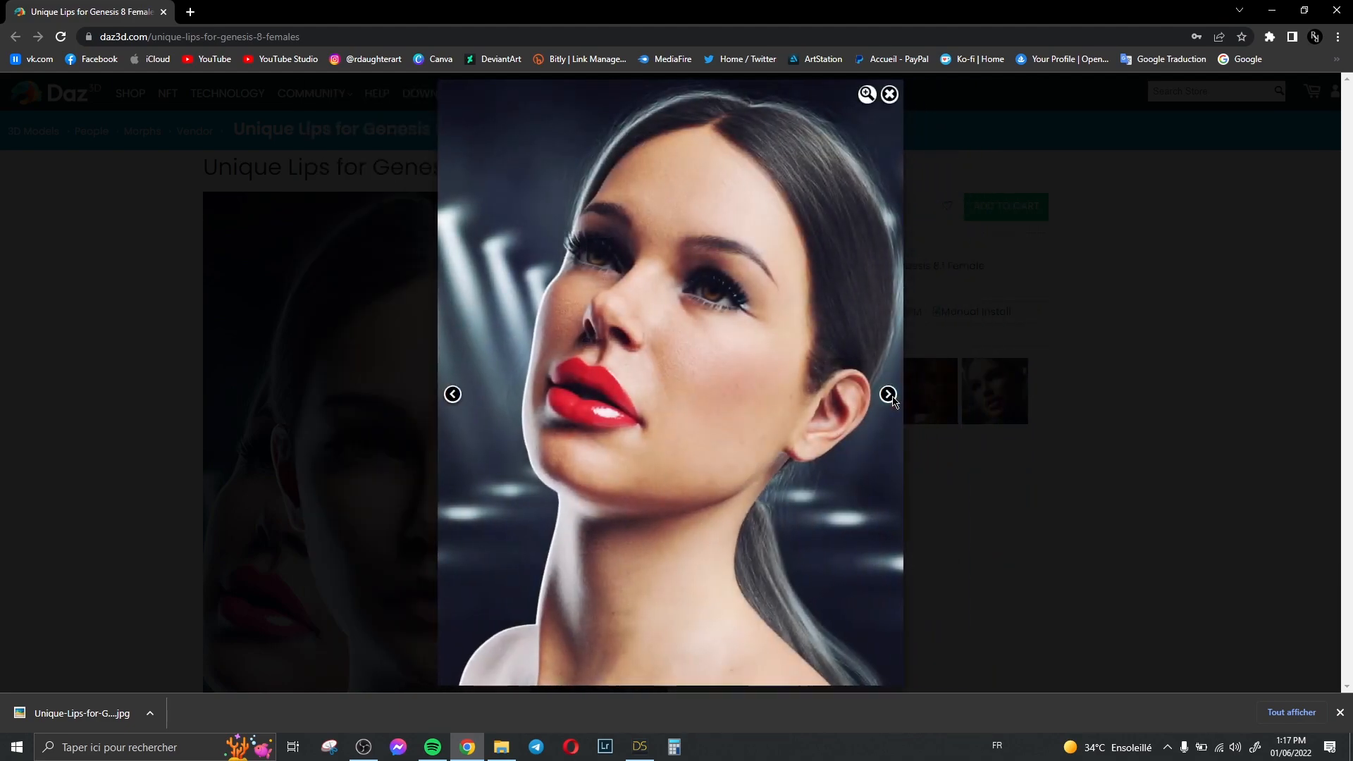
click(888, 395)
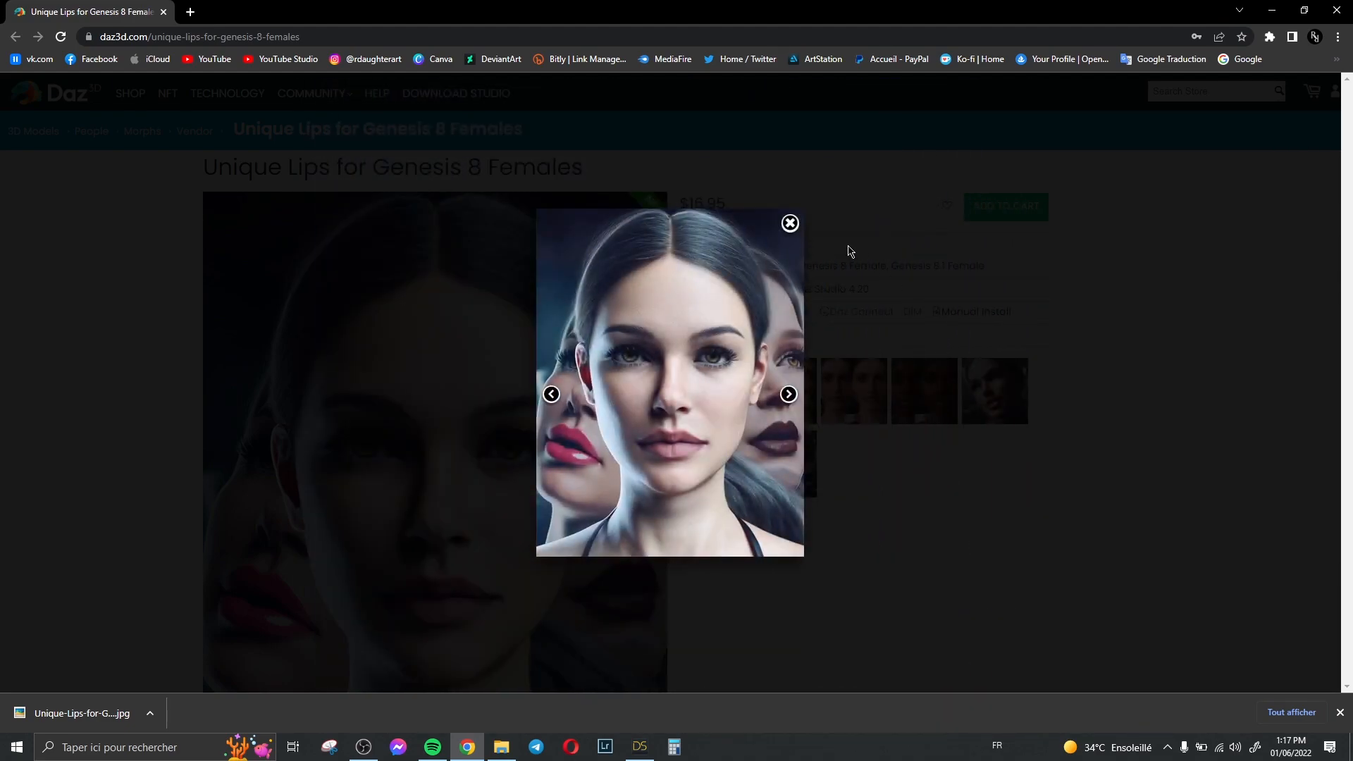
click(788, 222)
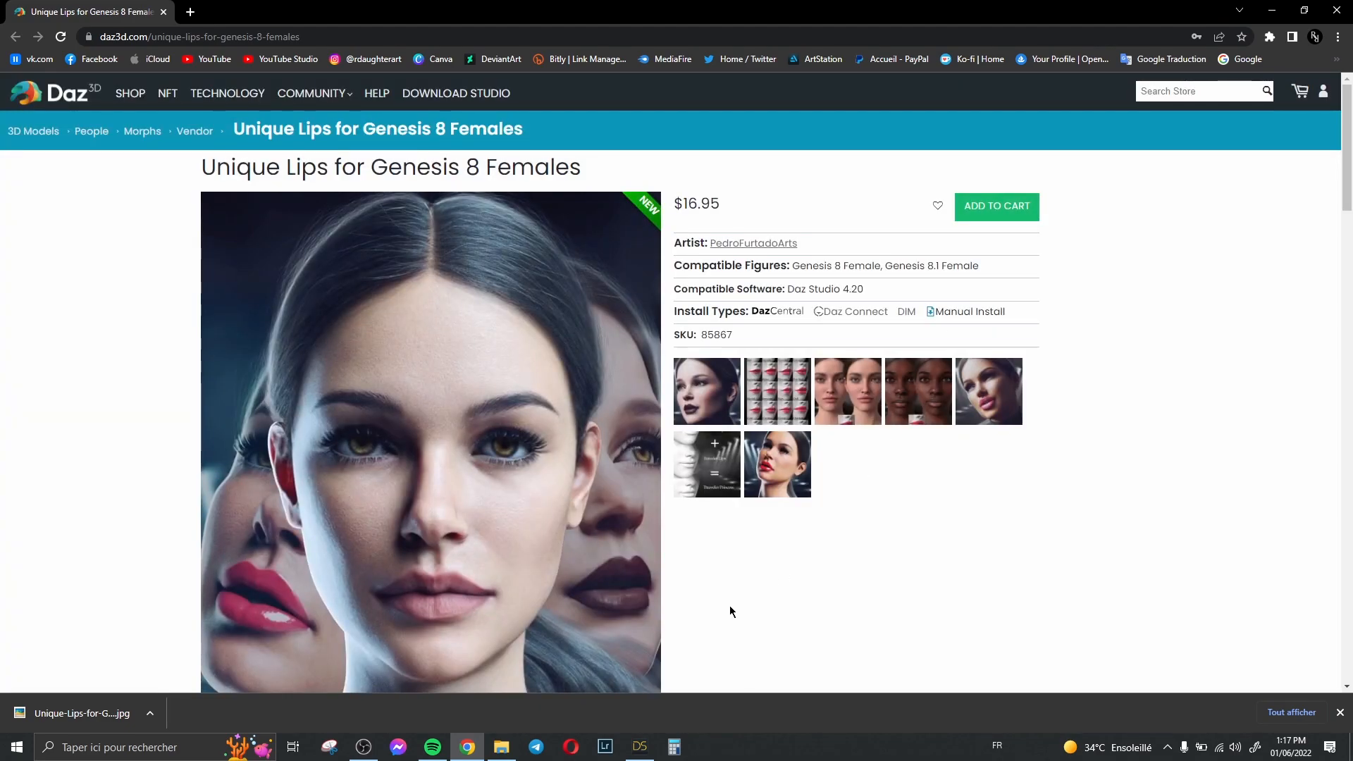
Back in DAZ Studio, load P3D Imogen from People > Genesis 8 Female > Characters
click(638, 747)
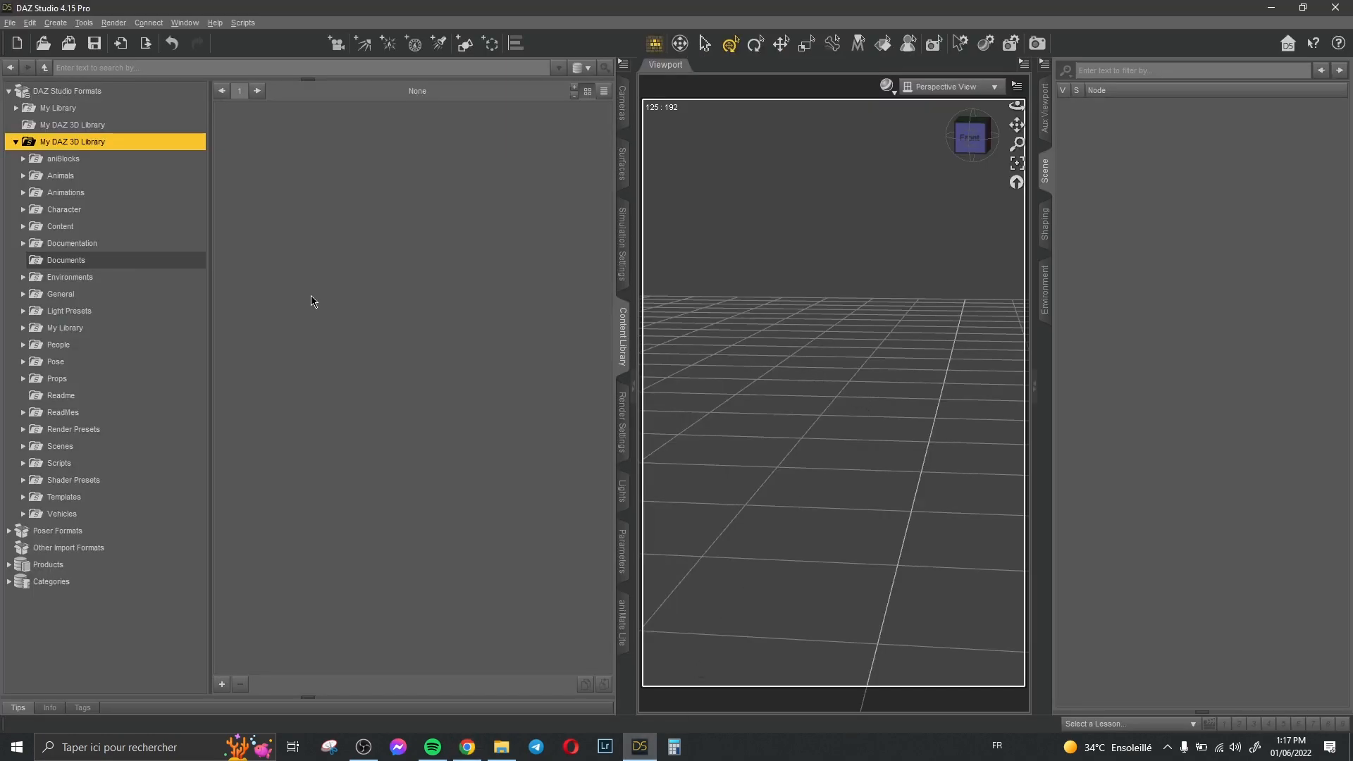
click(58, 344)
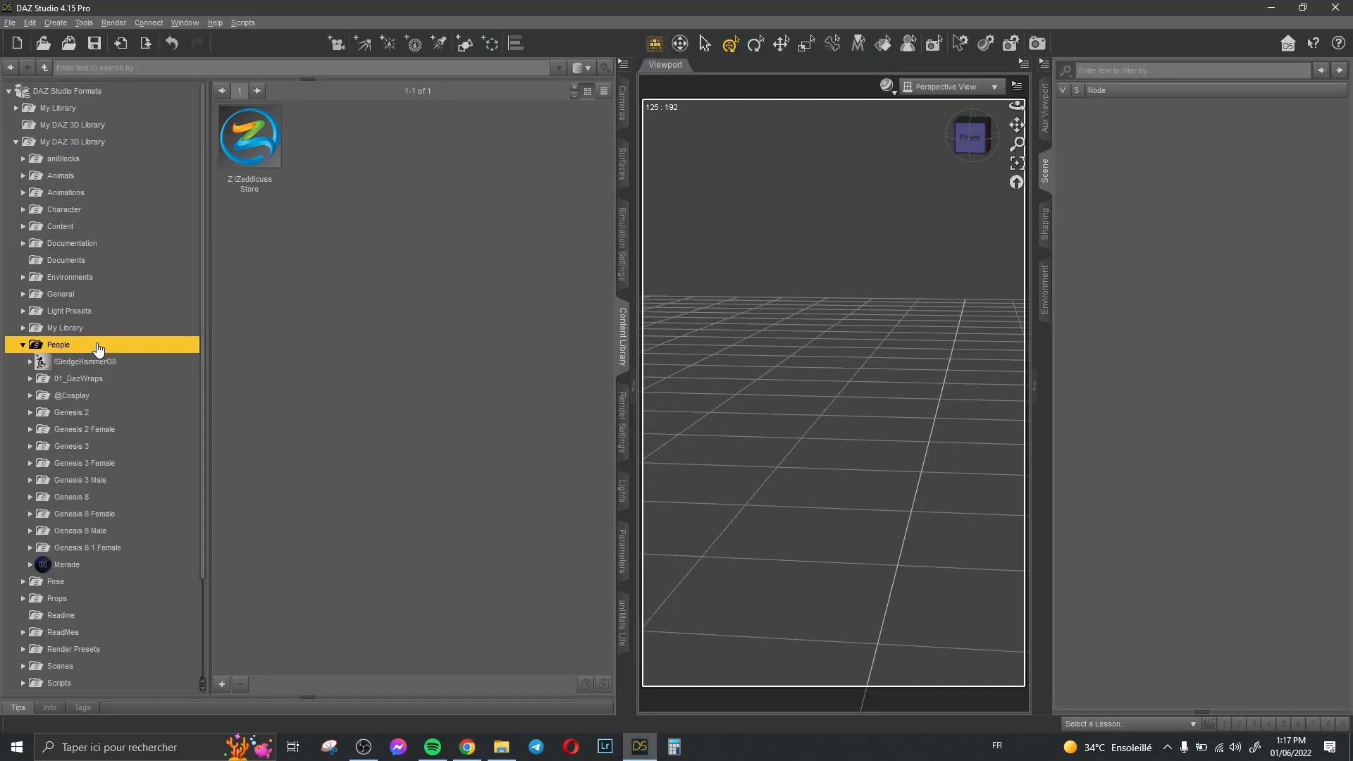
click(79, 320)
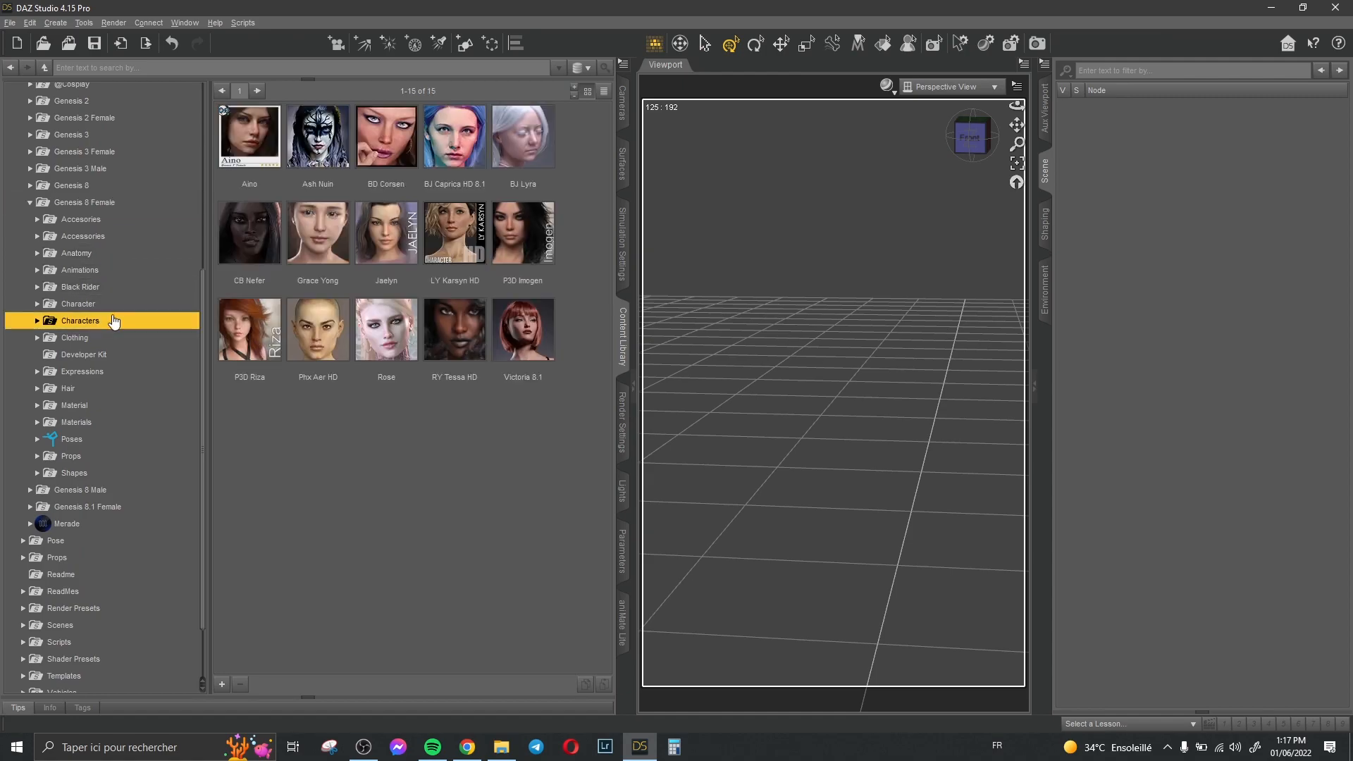
click(522, 233)
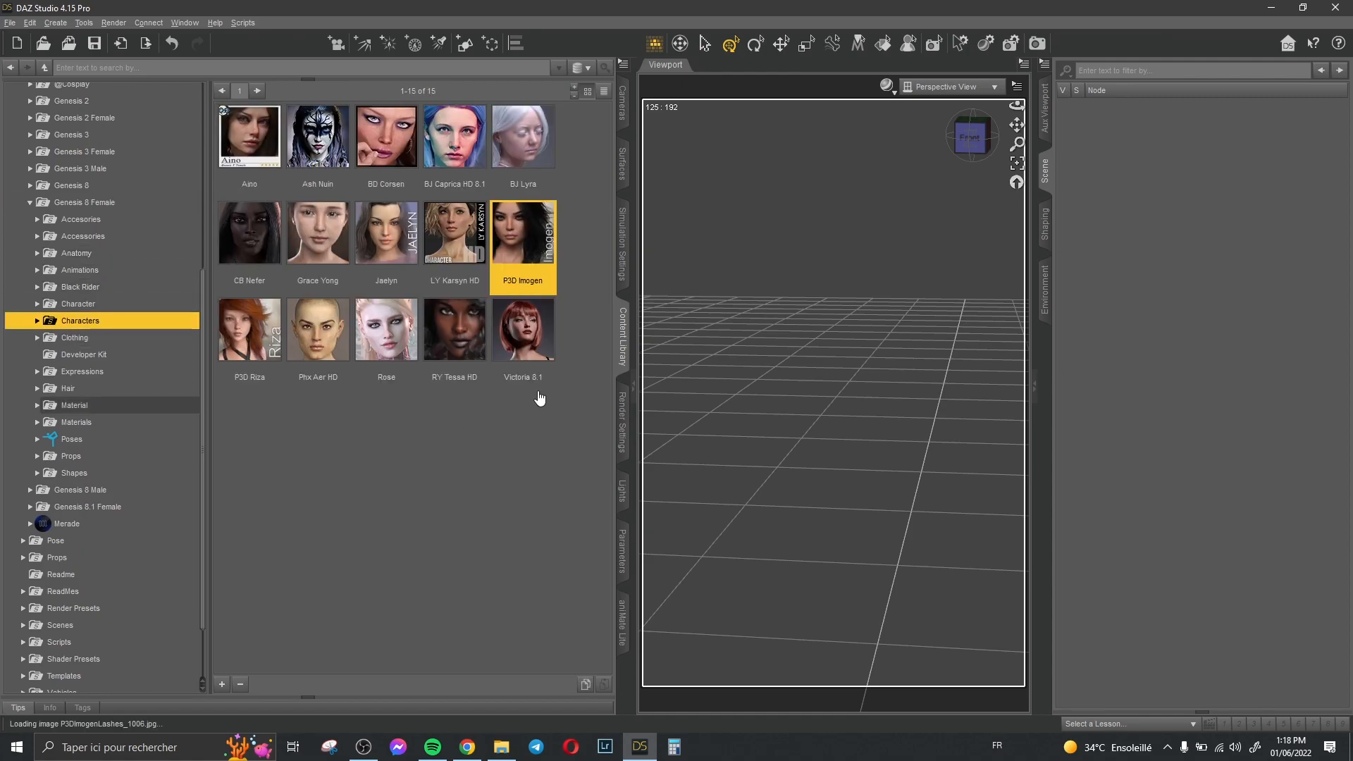
mouse_move(529, 252)
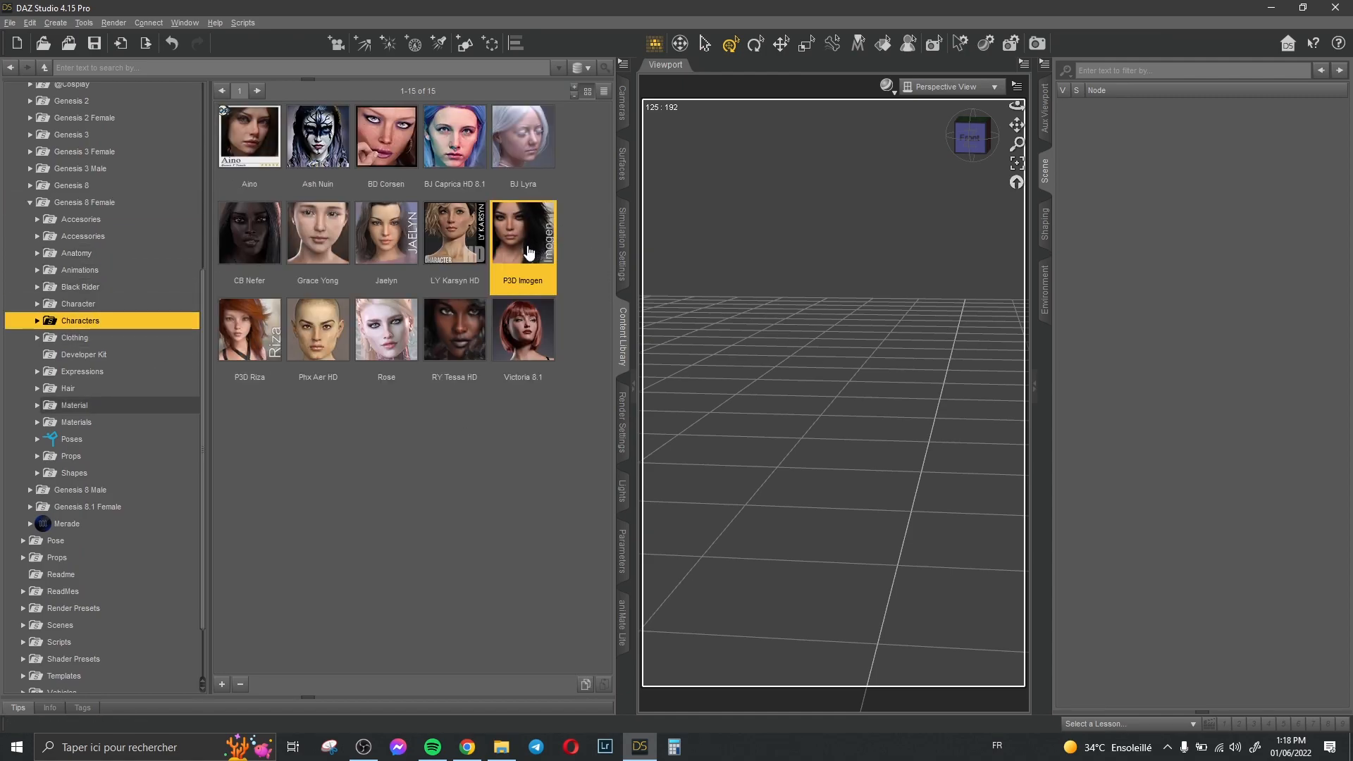
double_click(522, 231)
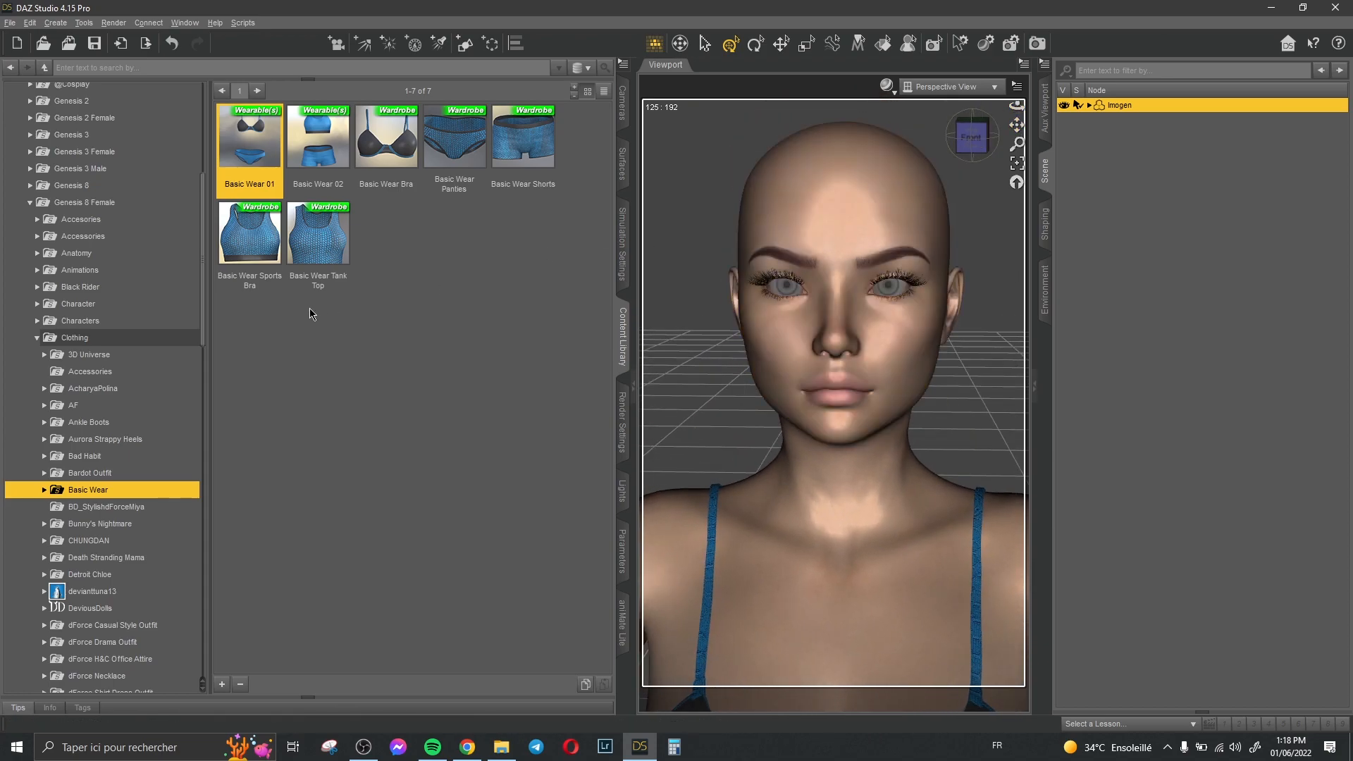
Browse to Genesis 8 Female > Shapes > PFA > Unique Lips and apply its Reset All preset to Imogen
scroll(up, 3)
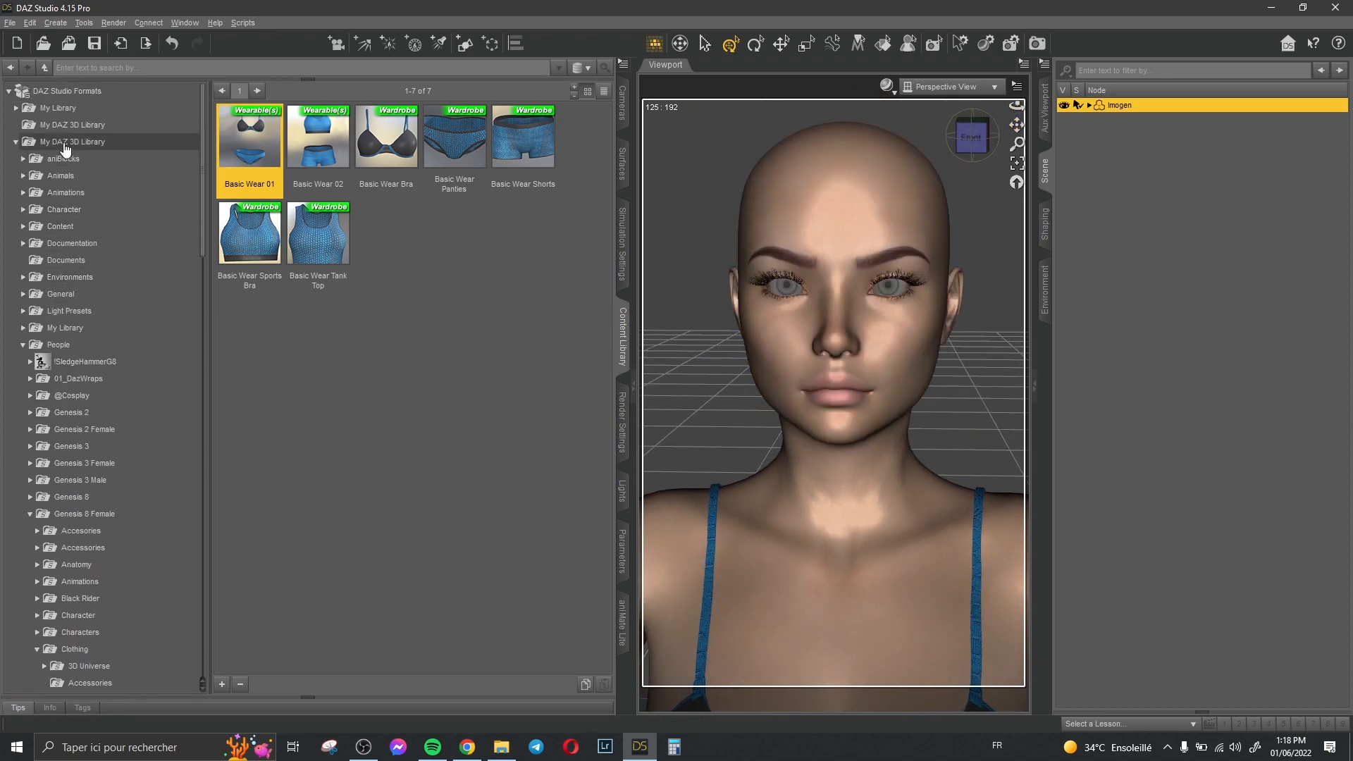
click(58, 344)
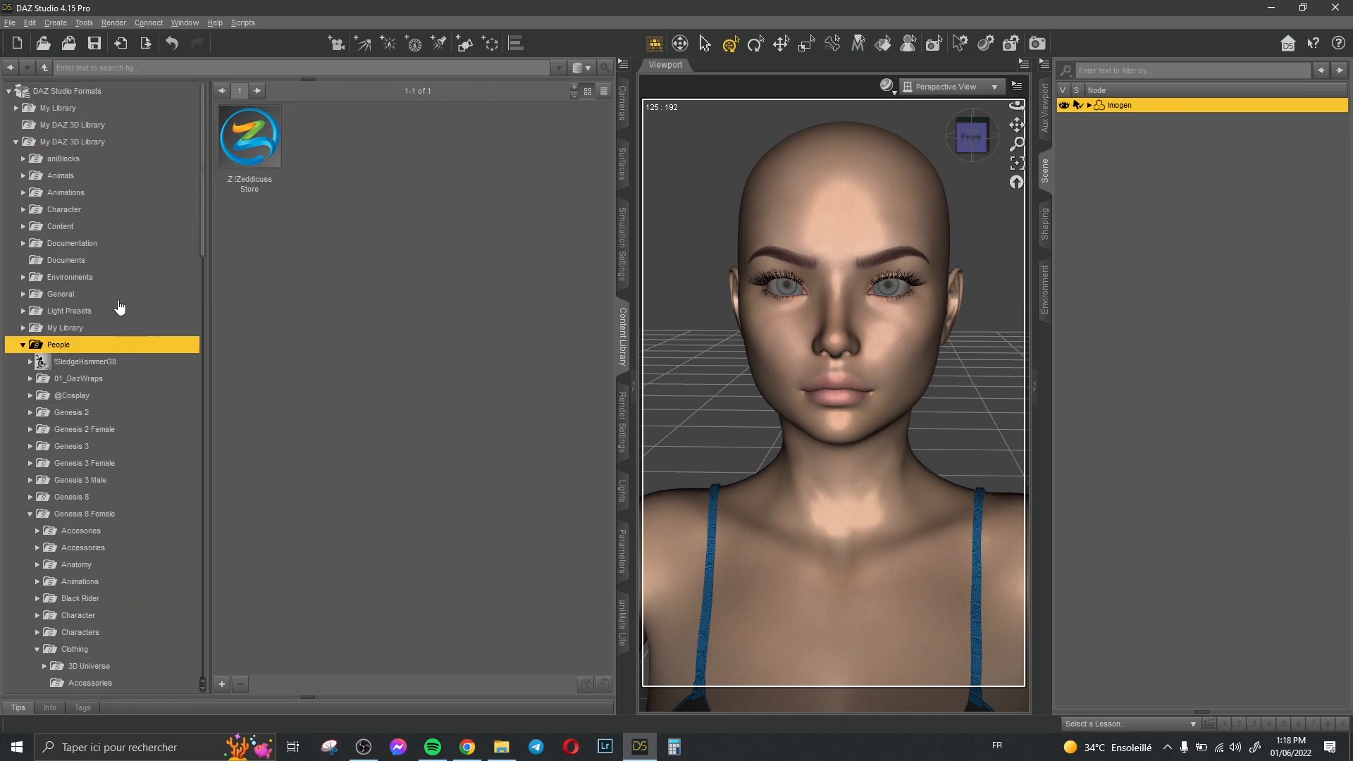
click(73, 141)
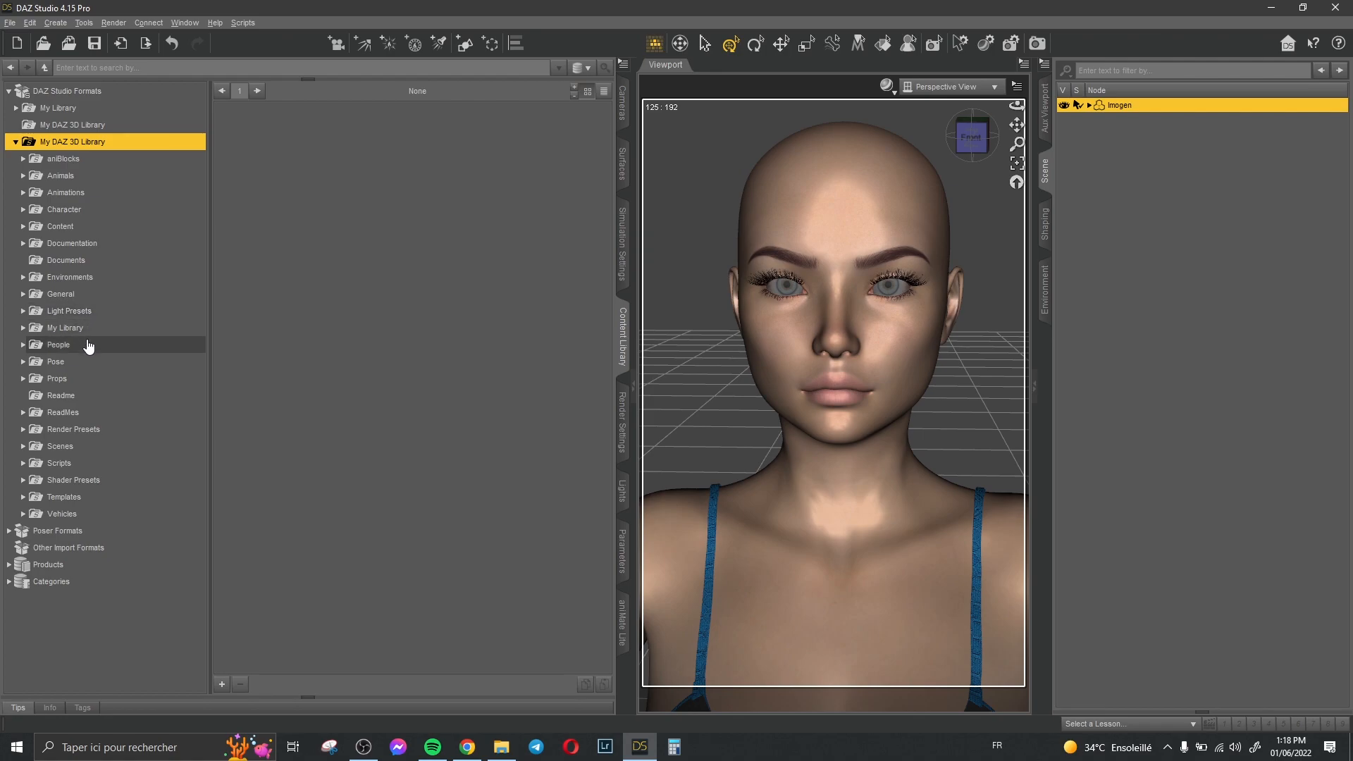
click(58, 344)
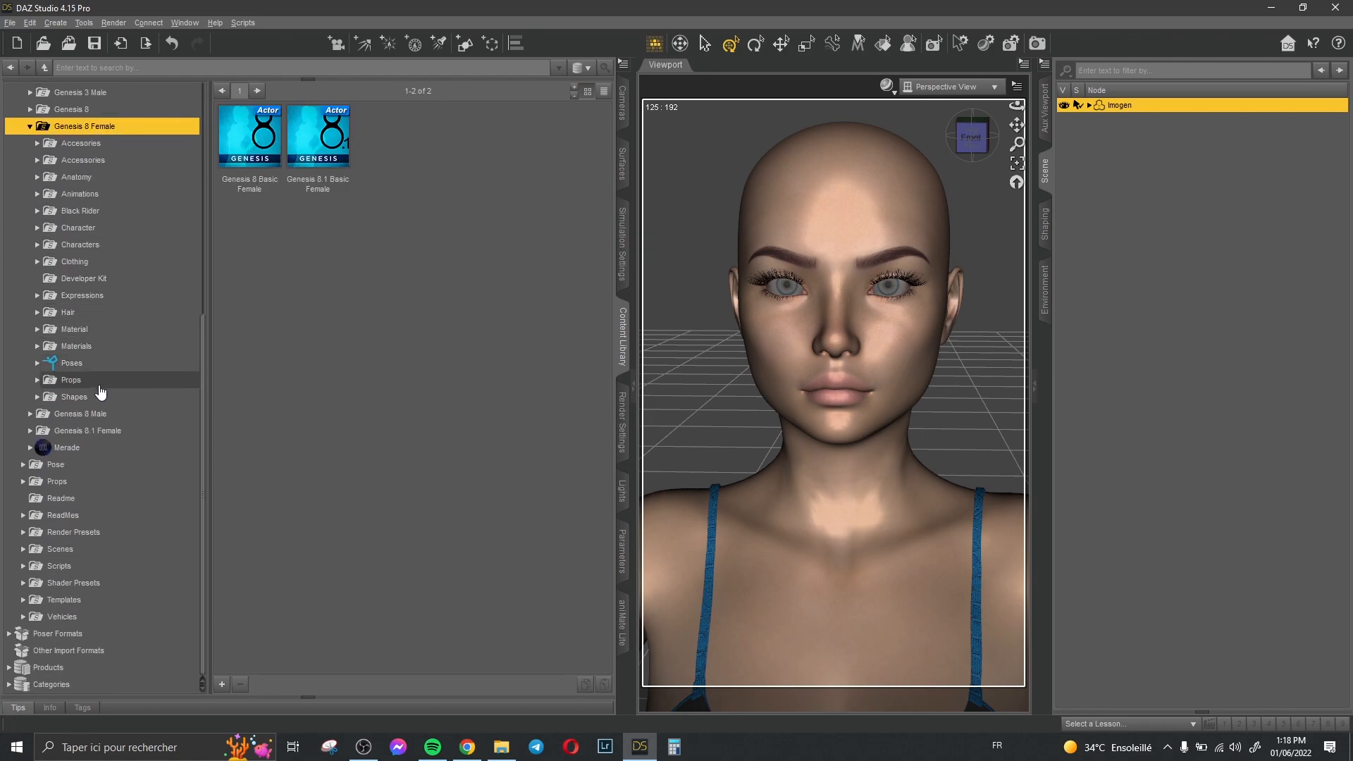
click(75, 396)
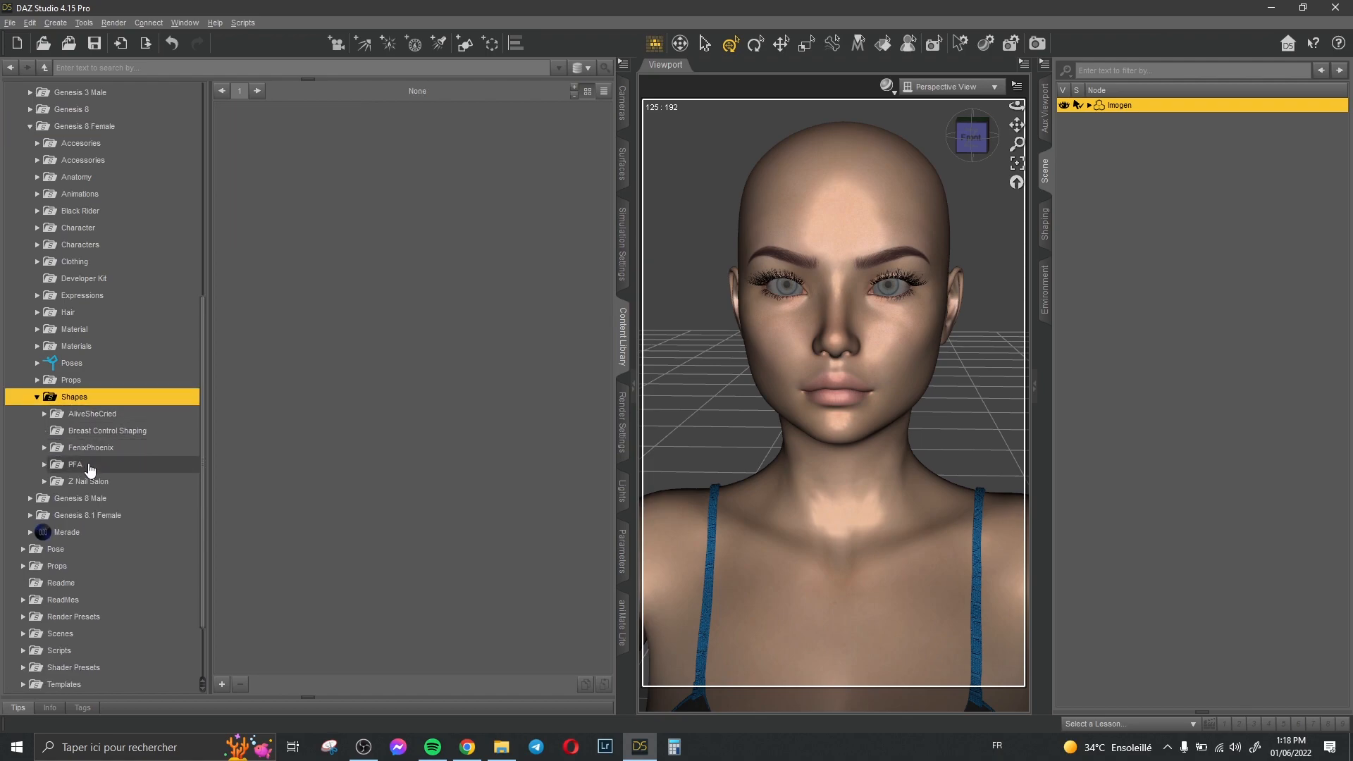
click(44, 464)
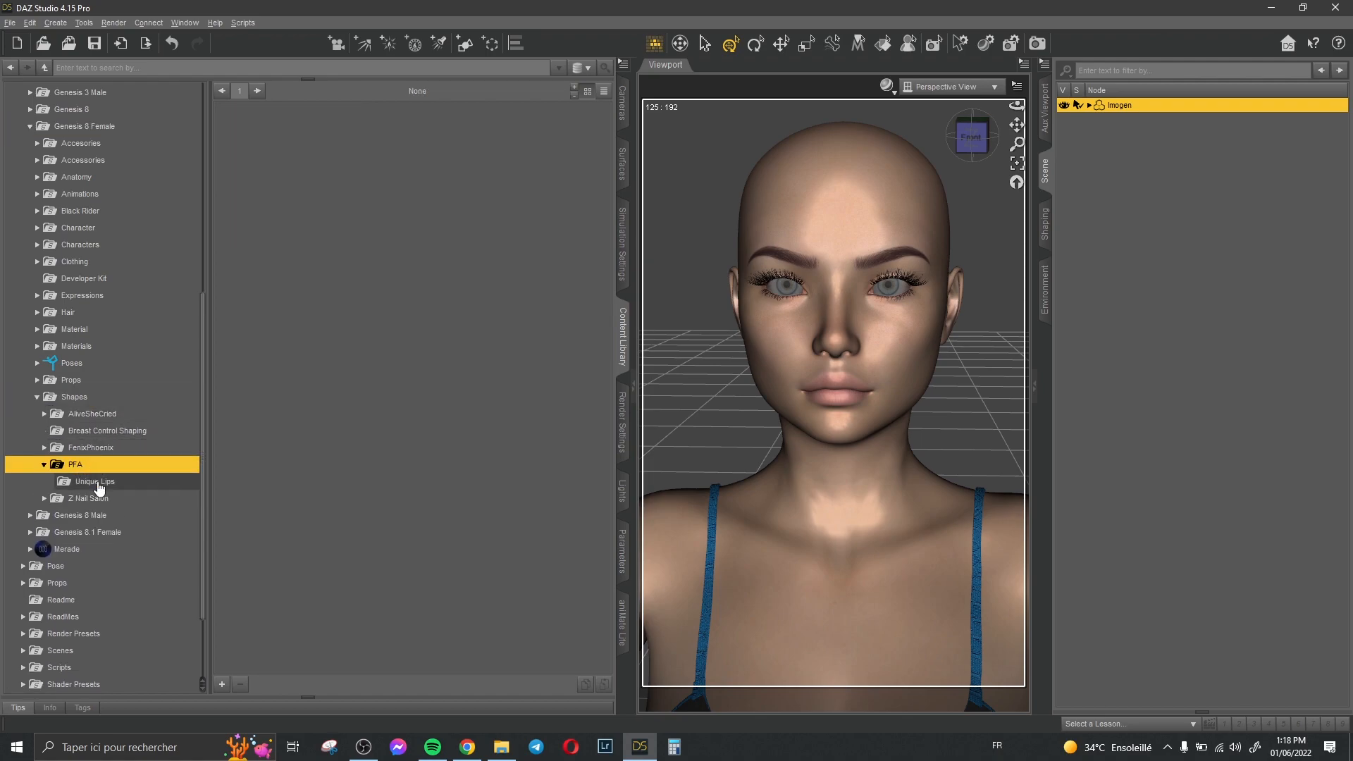
click(94, 481)
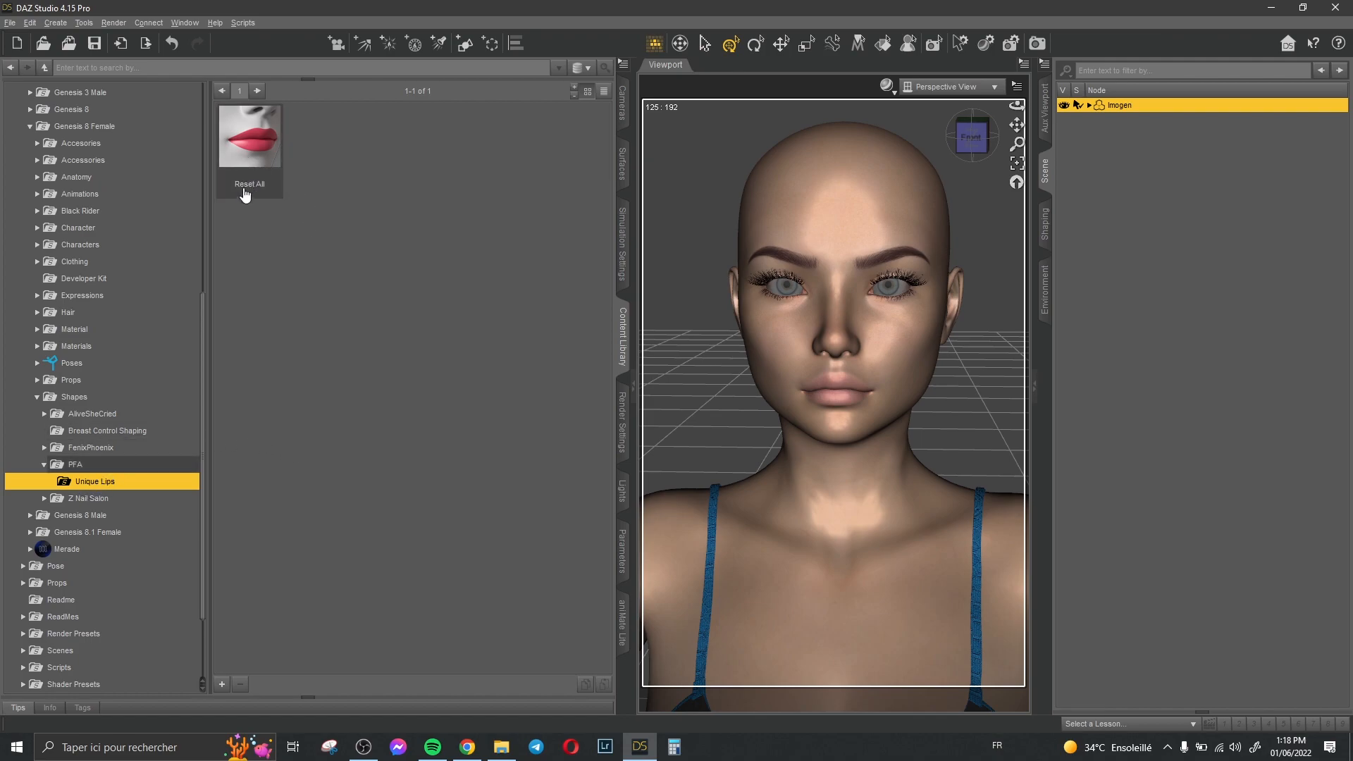
click(248, 135)
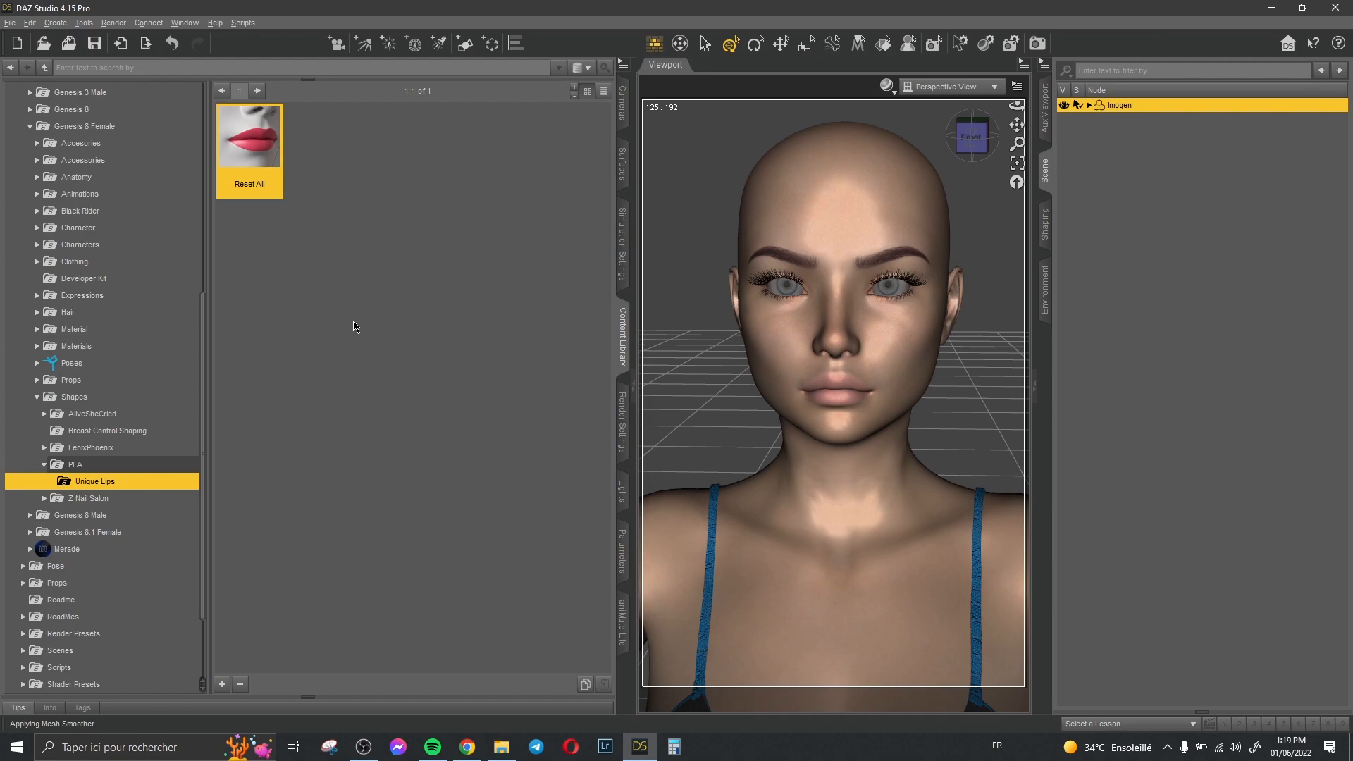
mouse_move(248, 155)
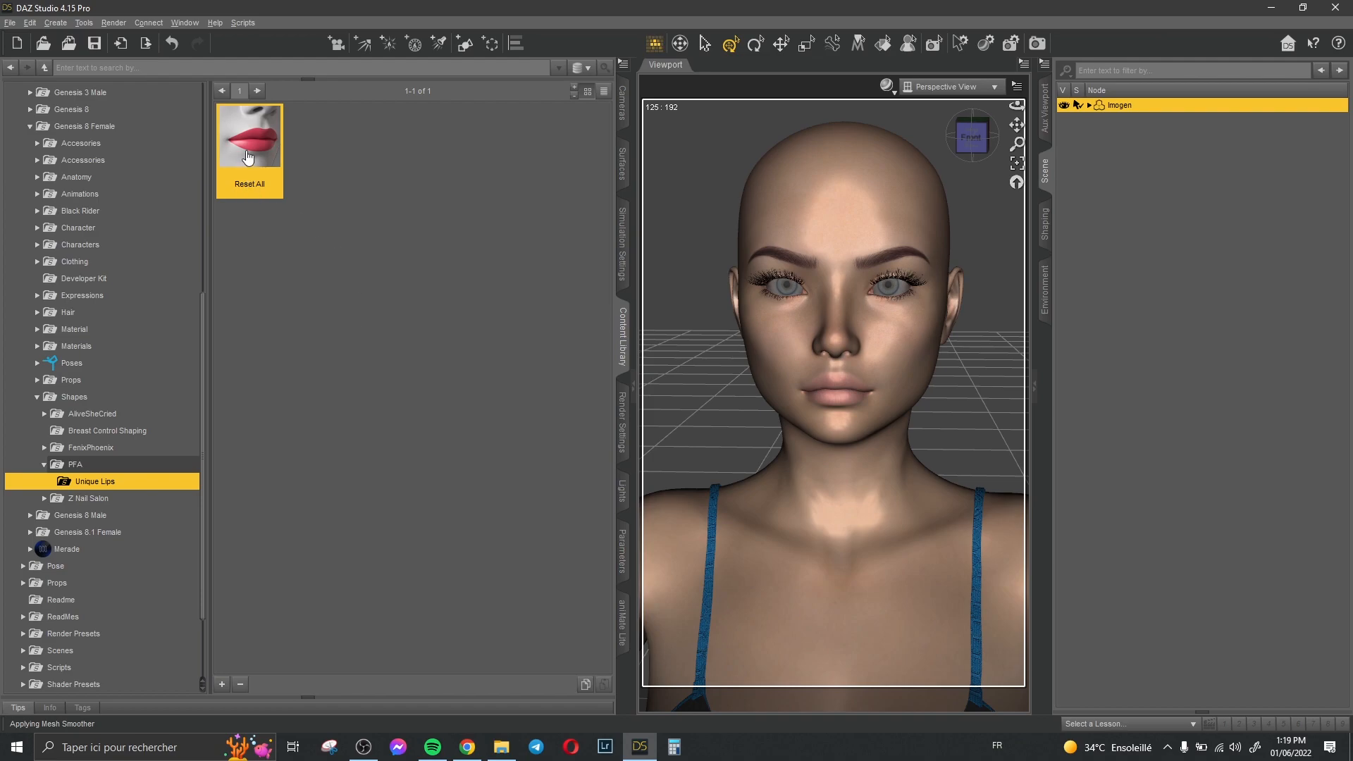
mouse_move(508, 182)
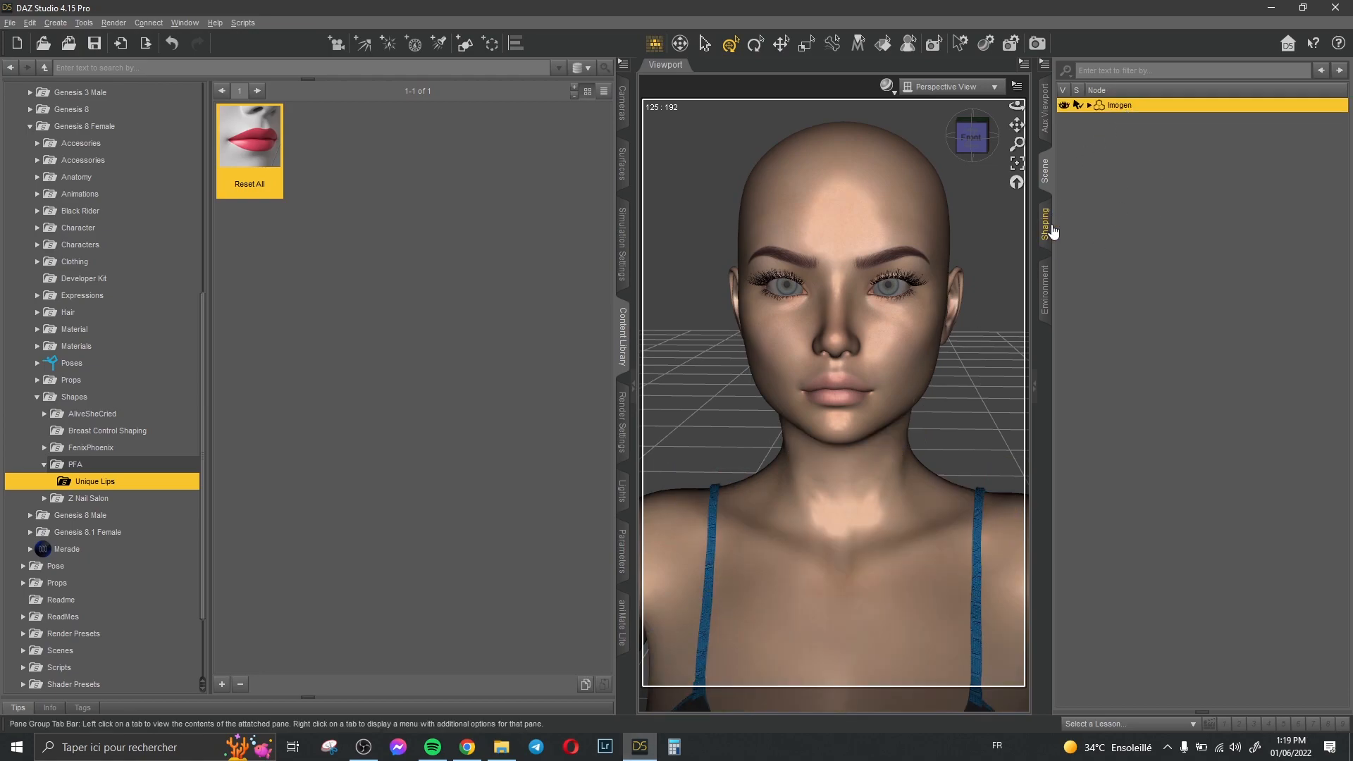
In the Shaping pane's Mouth group, raise a Unique Lips morph slider to make Imogen's lips fuller
click(1045, 202)
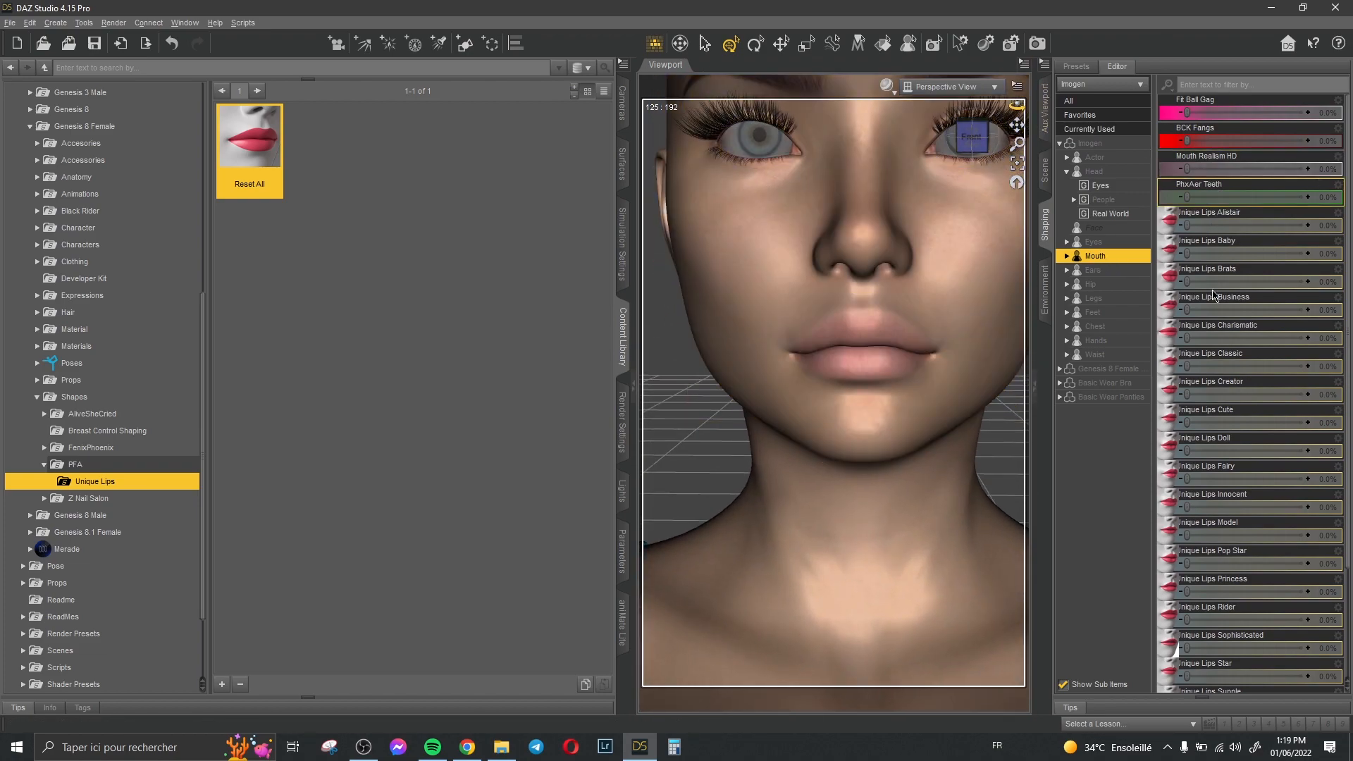
scroll(down, 3)
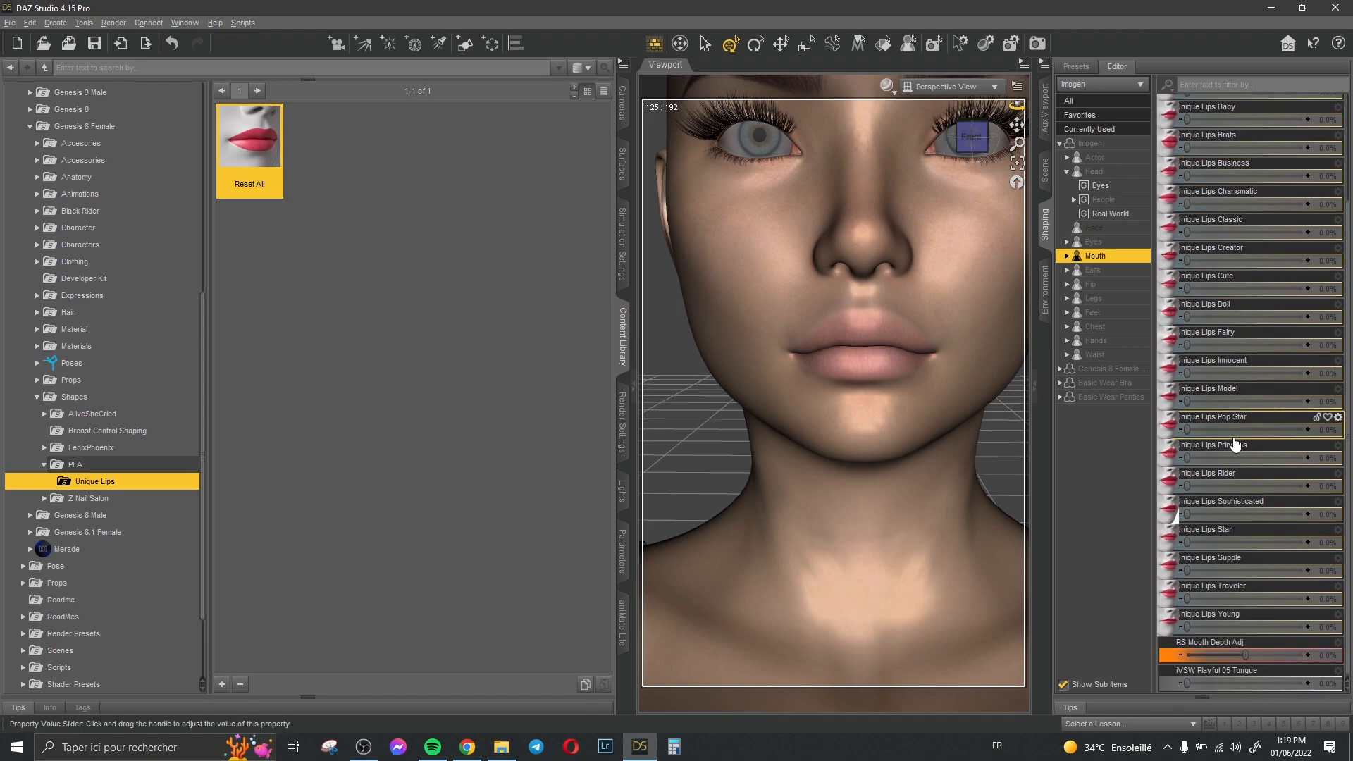
scroll(up, 3)
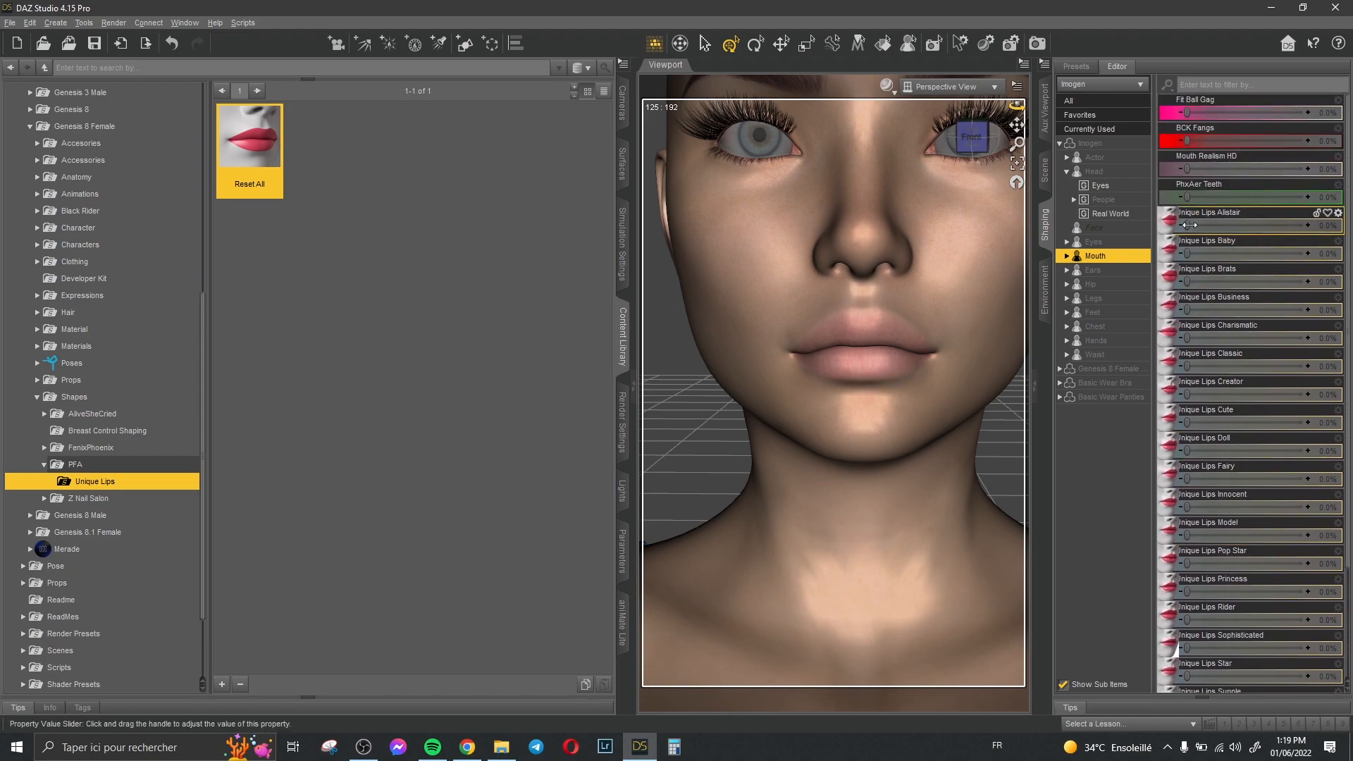
click(1076, 66)
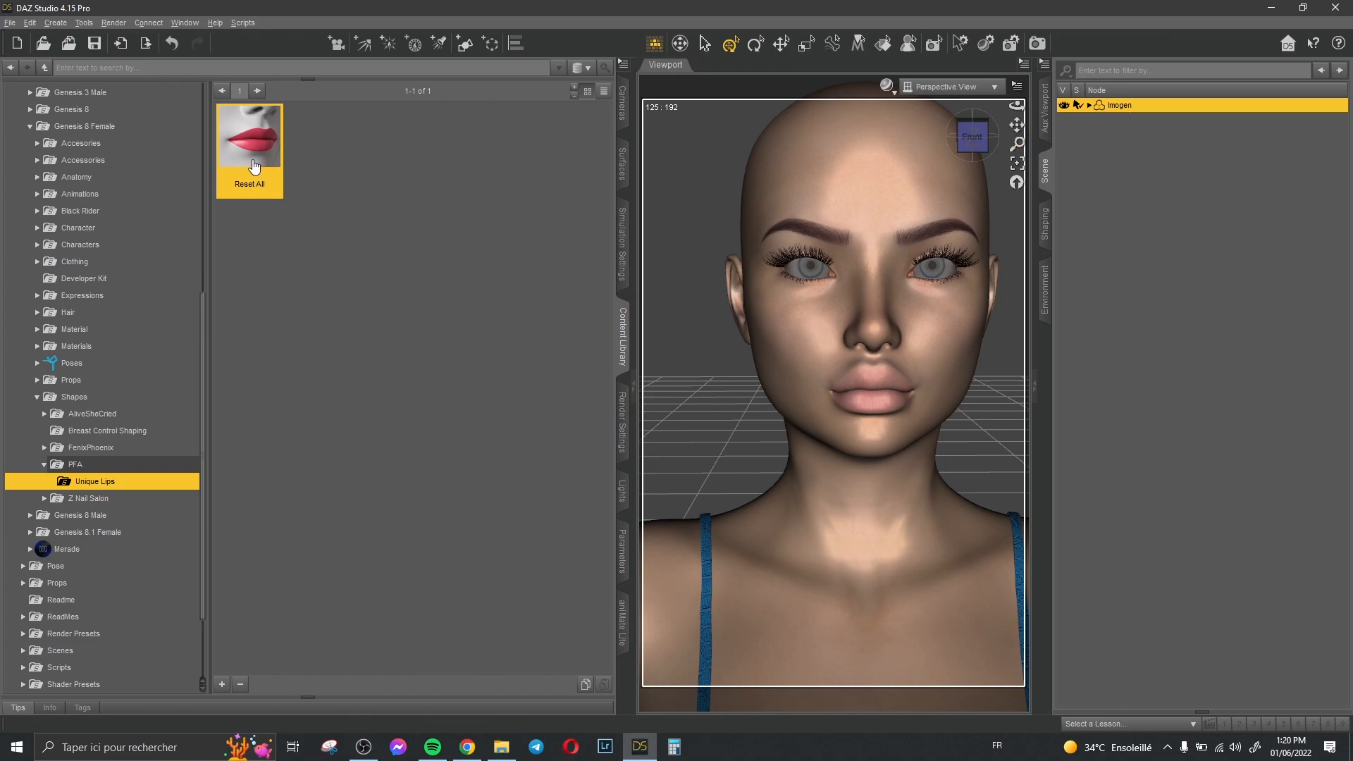
double_click(250, 136)
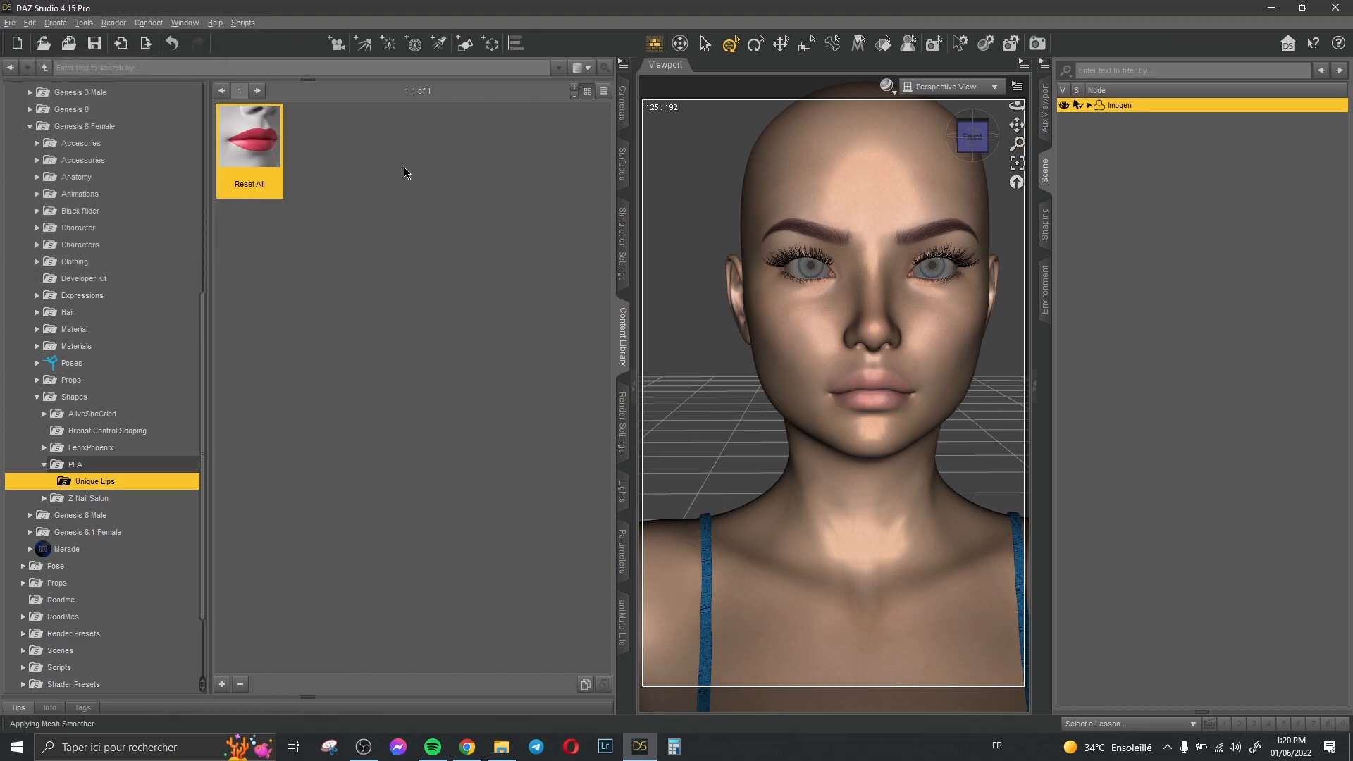
double_click(248, 134)
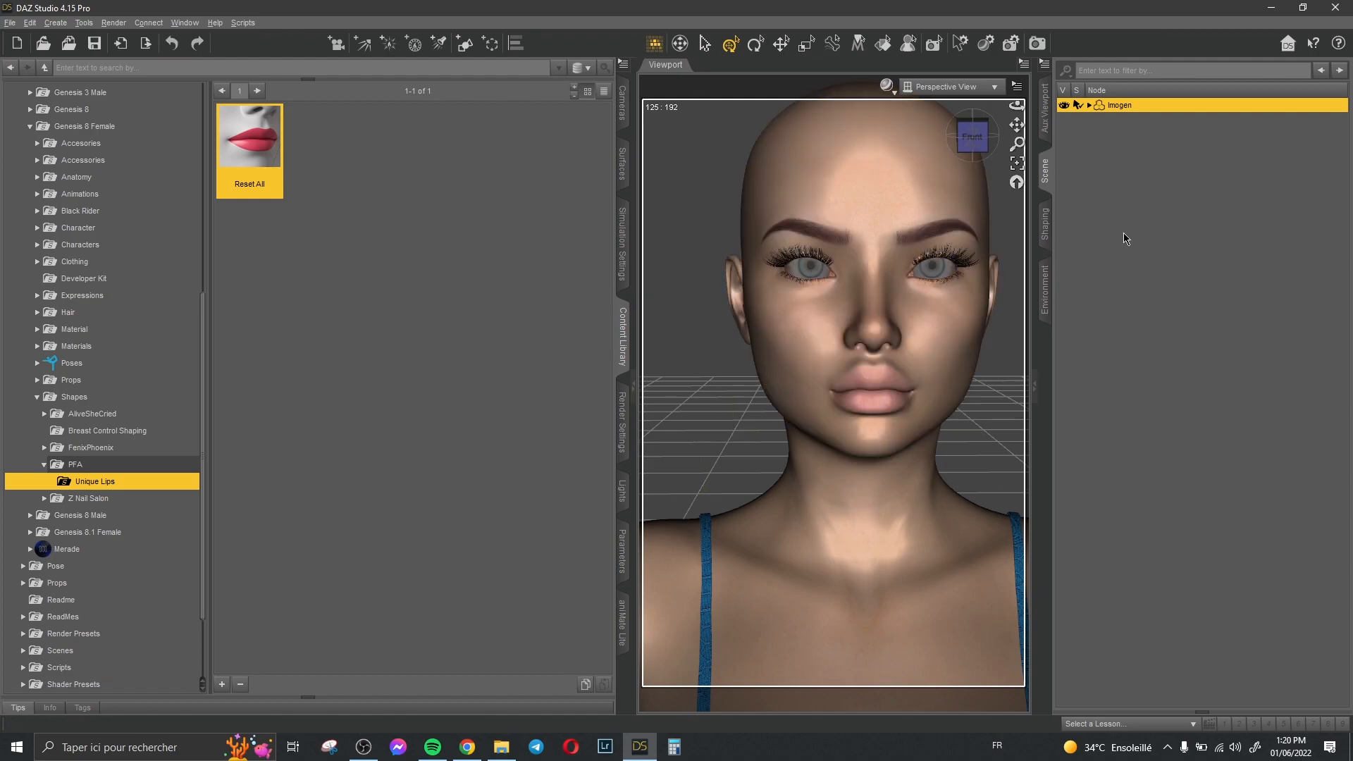
mouse_move(1135, 210)
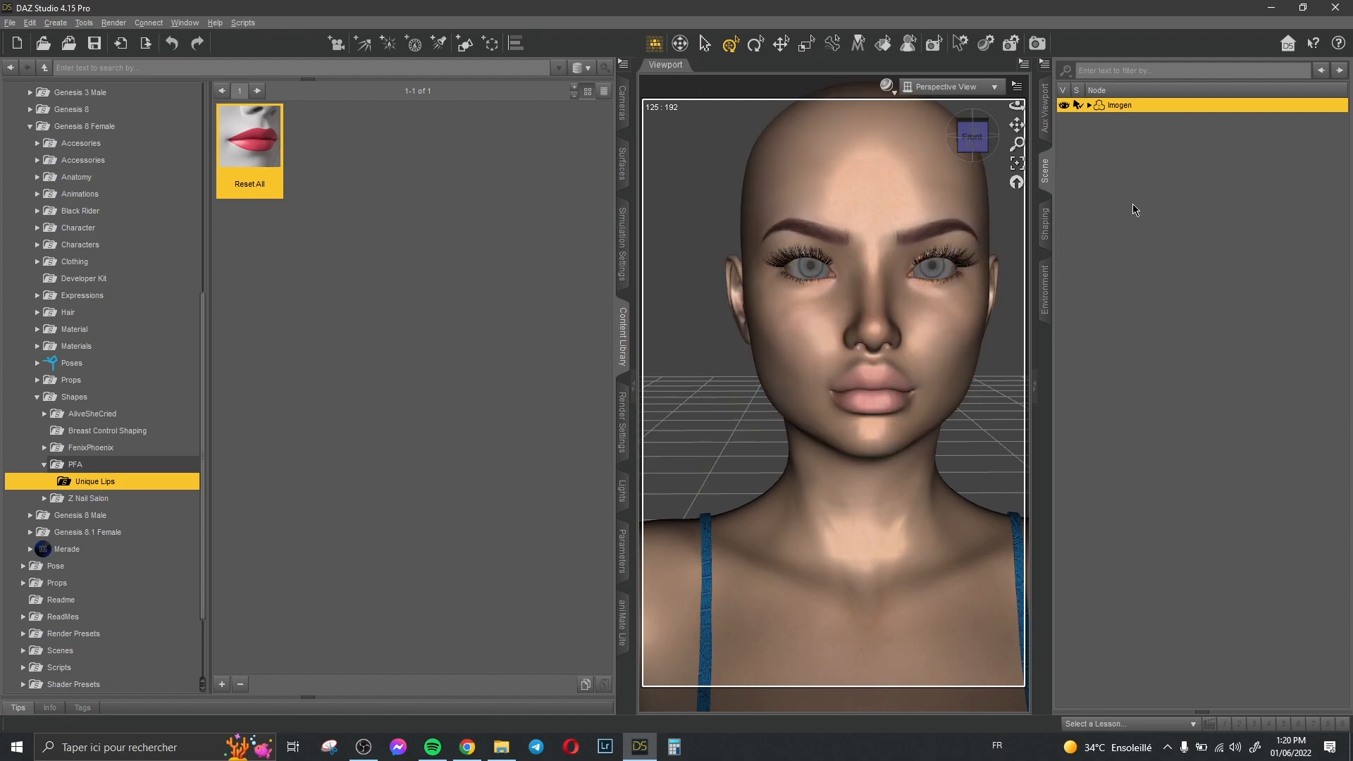
mouse_move(1131, 170)
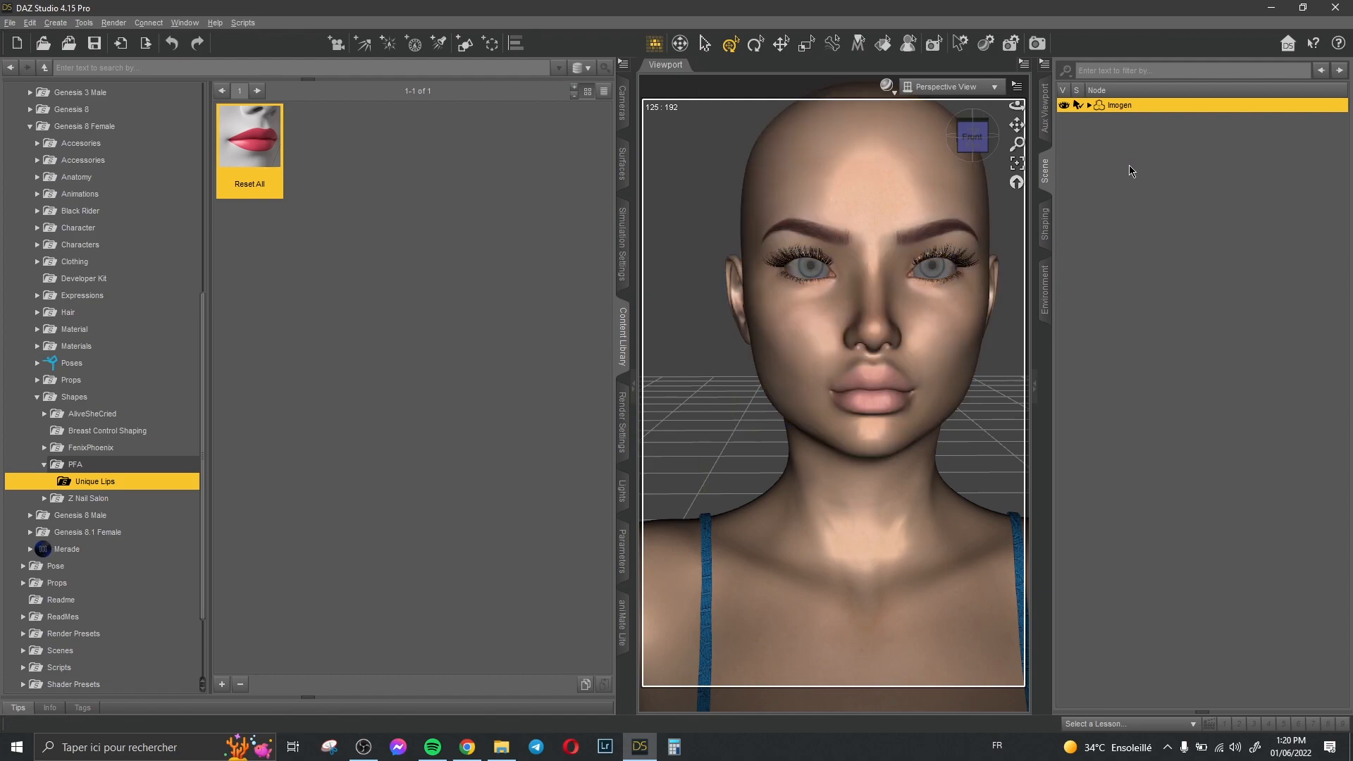
mouse_move(1089, 170)
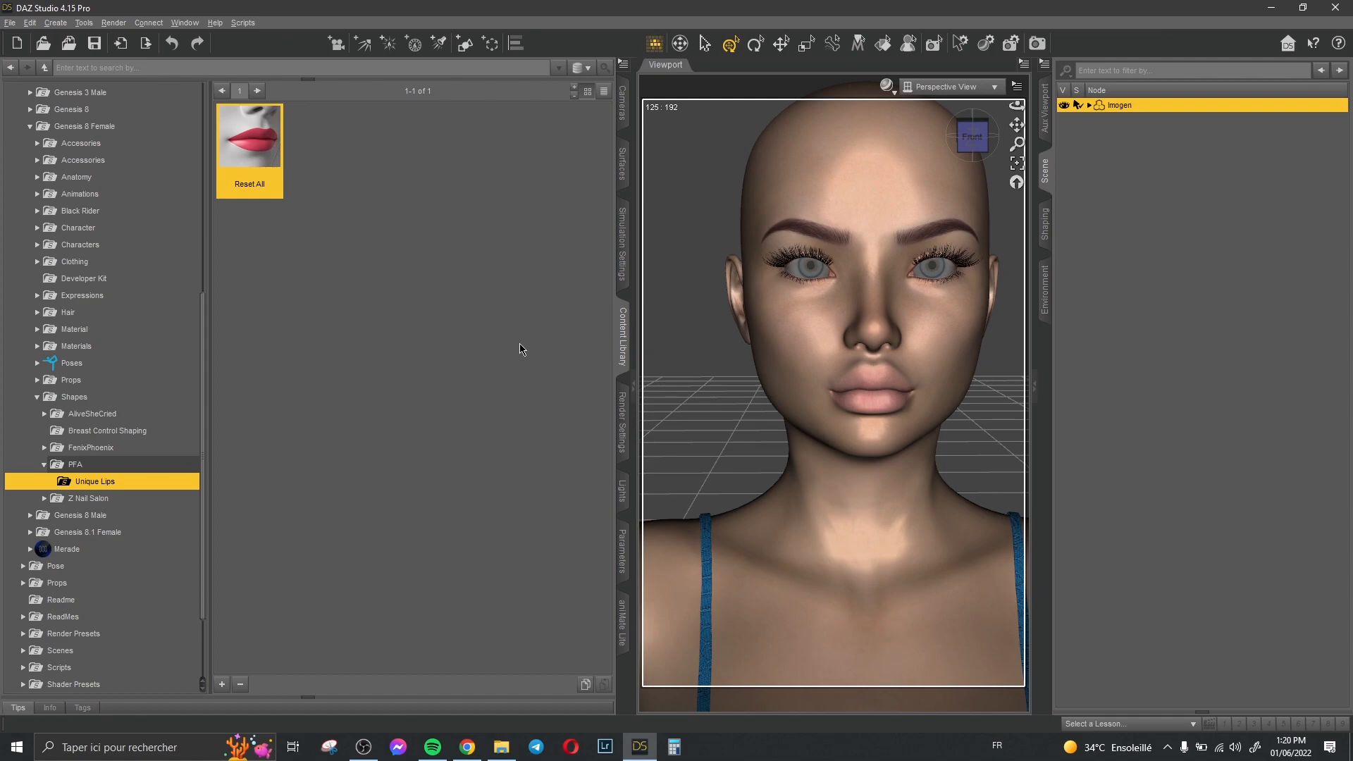
mouse_move(499, 747)
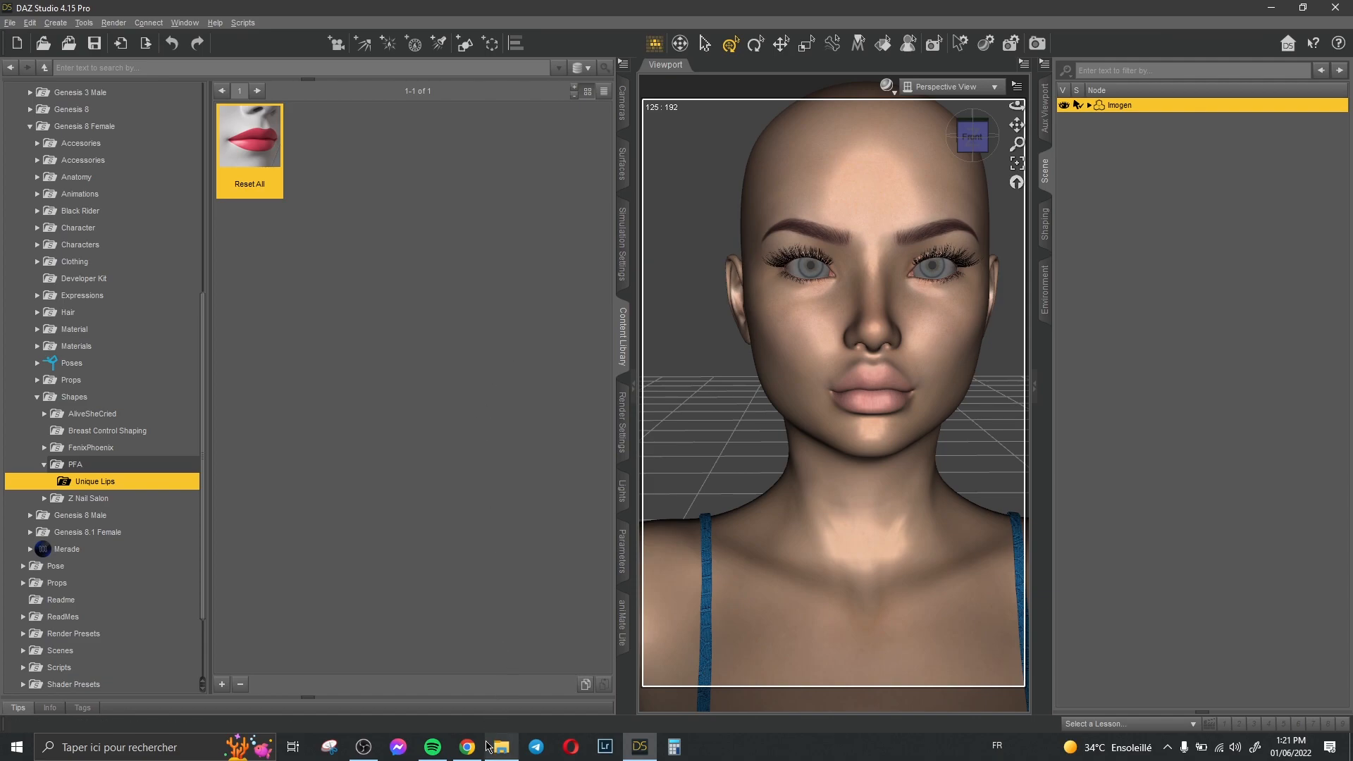
Step through the Unique Lips product page's gallery images in Chrome, then return to DAZ Studio
click(465, 747)
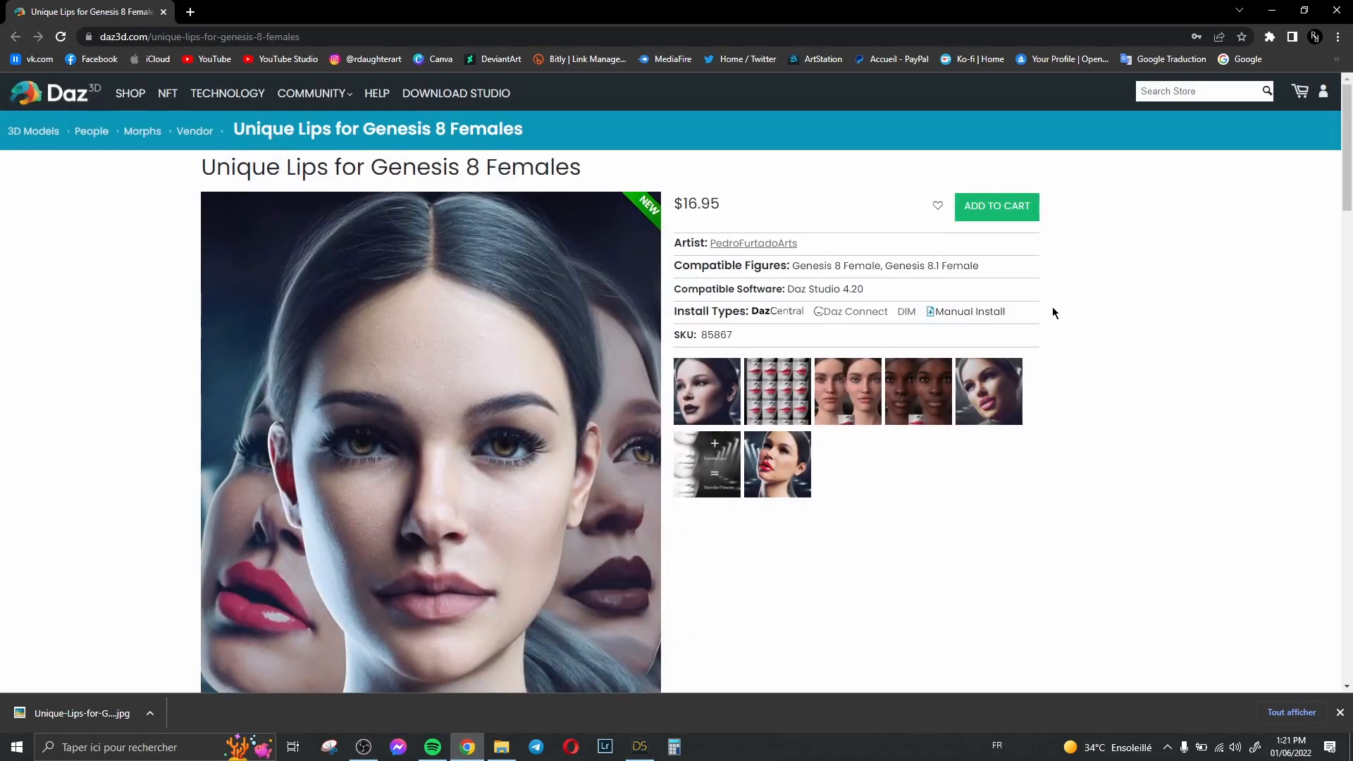
mouse_move(836, 233)
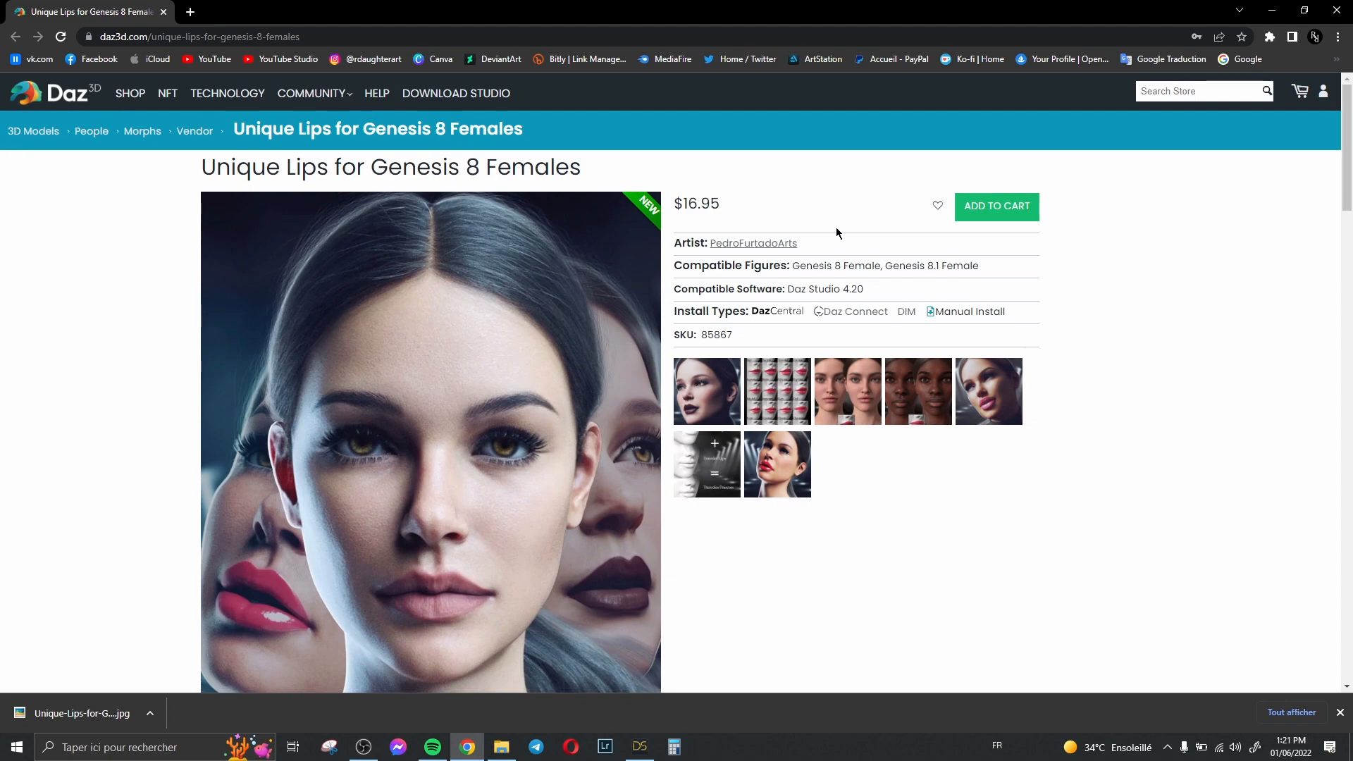
mouse_move(857, 216)
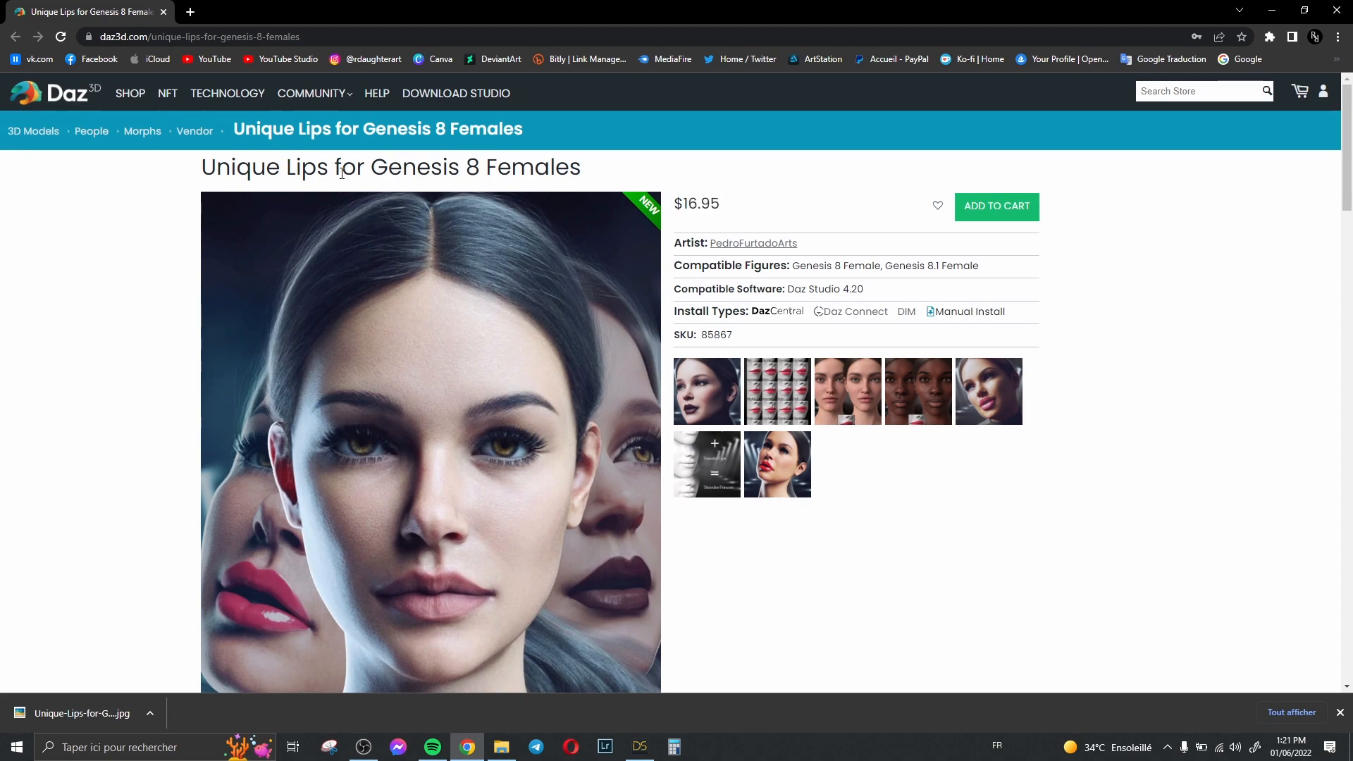
scroll(down, 3)
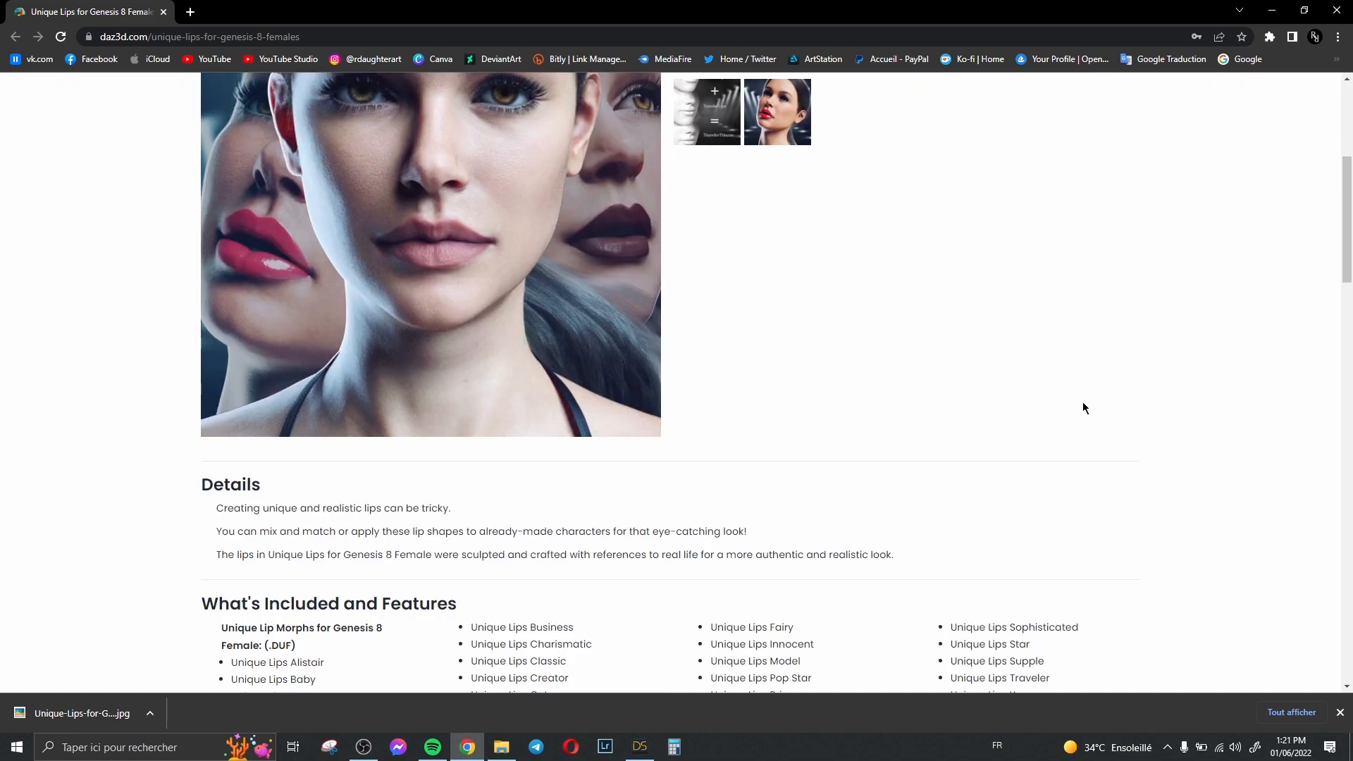
scroll(down, 3)
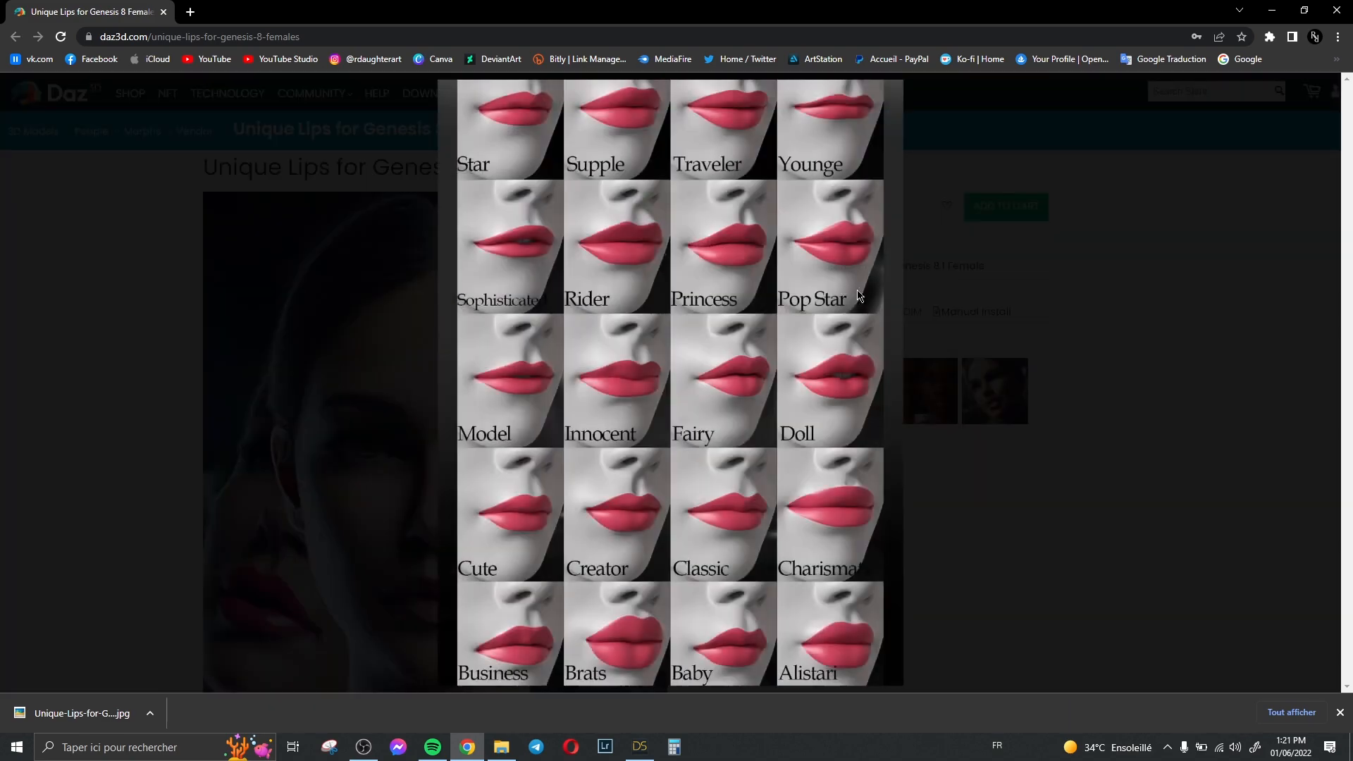
click(829, 514)
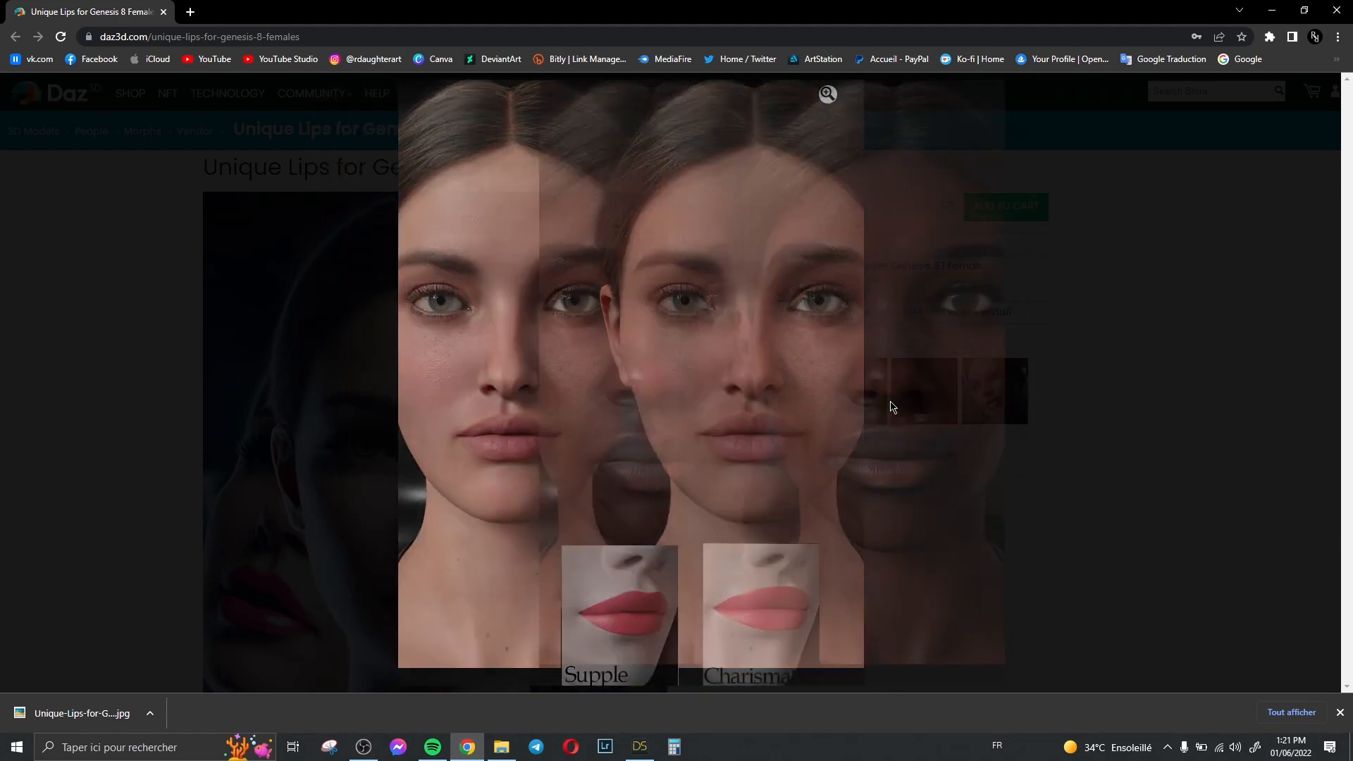
click(886, 395)
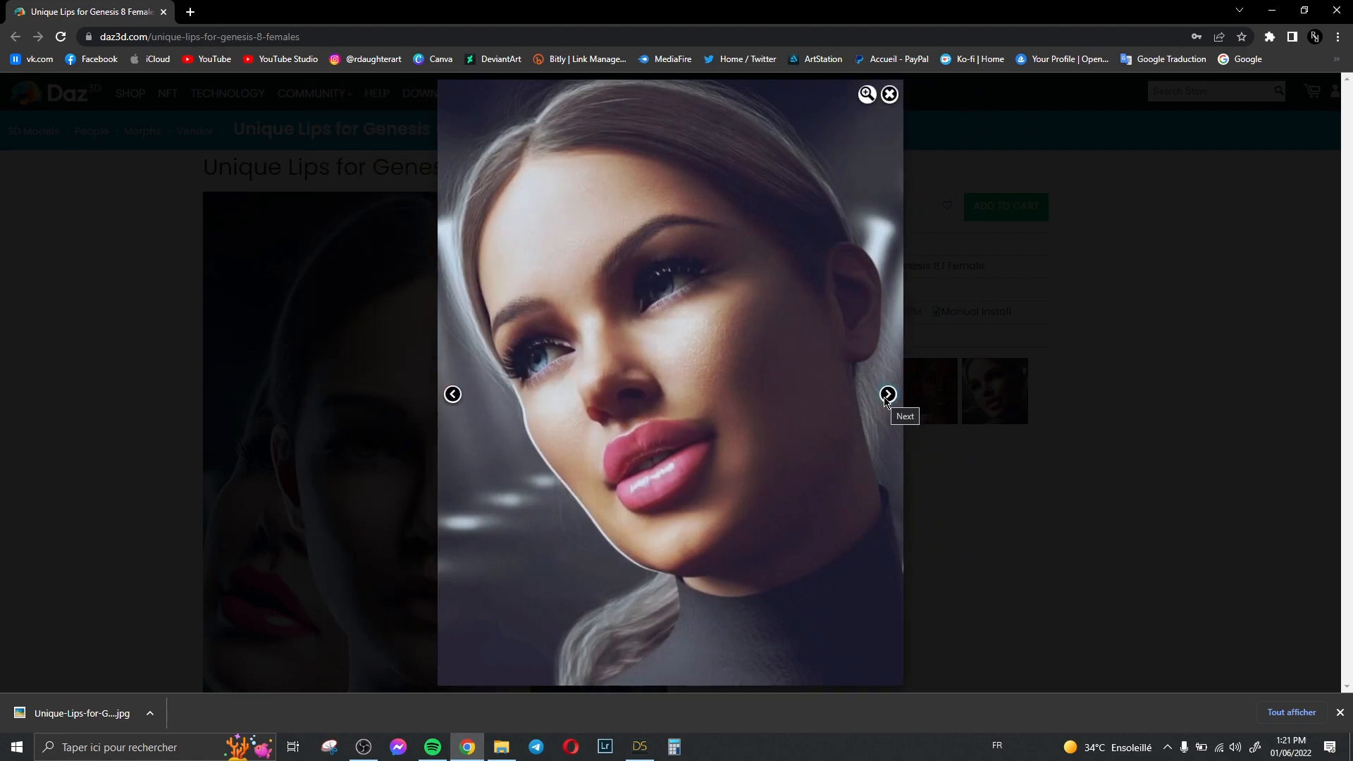
mouse_move(774, 486)
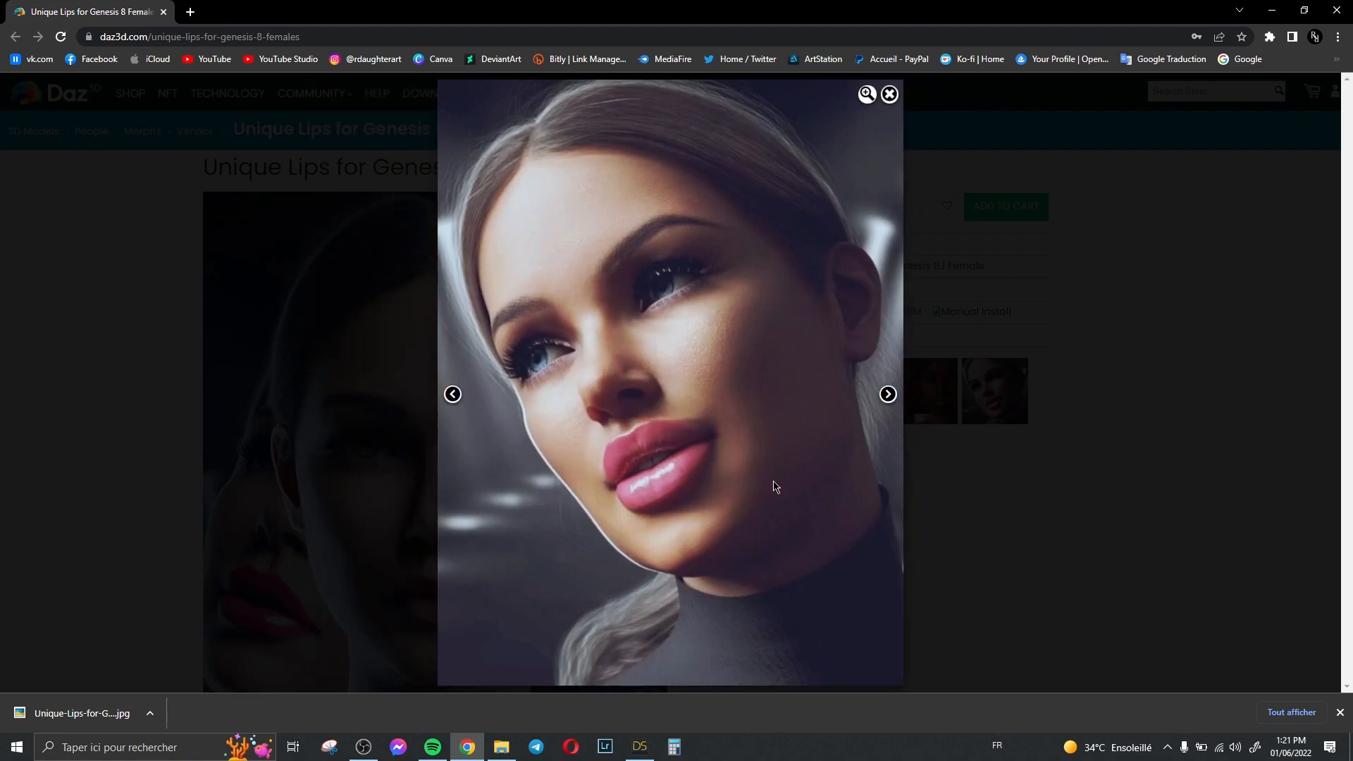
click(886, 395)
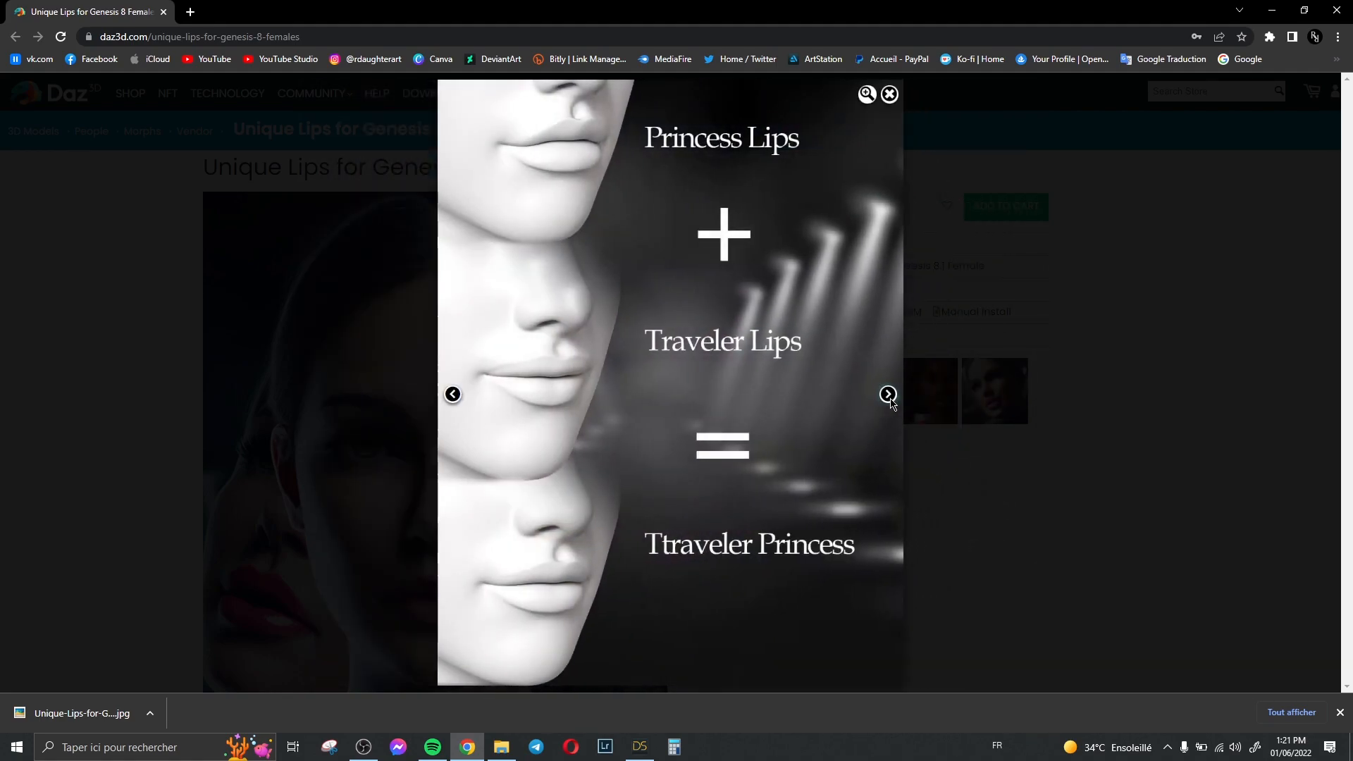
mouse_move(888, 394)
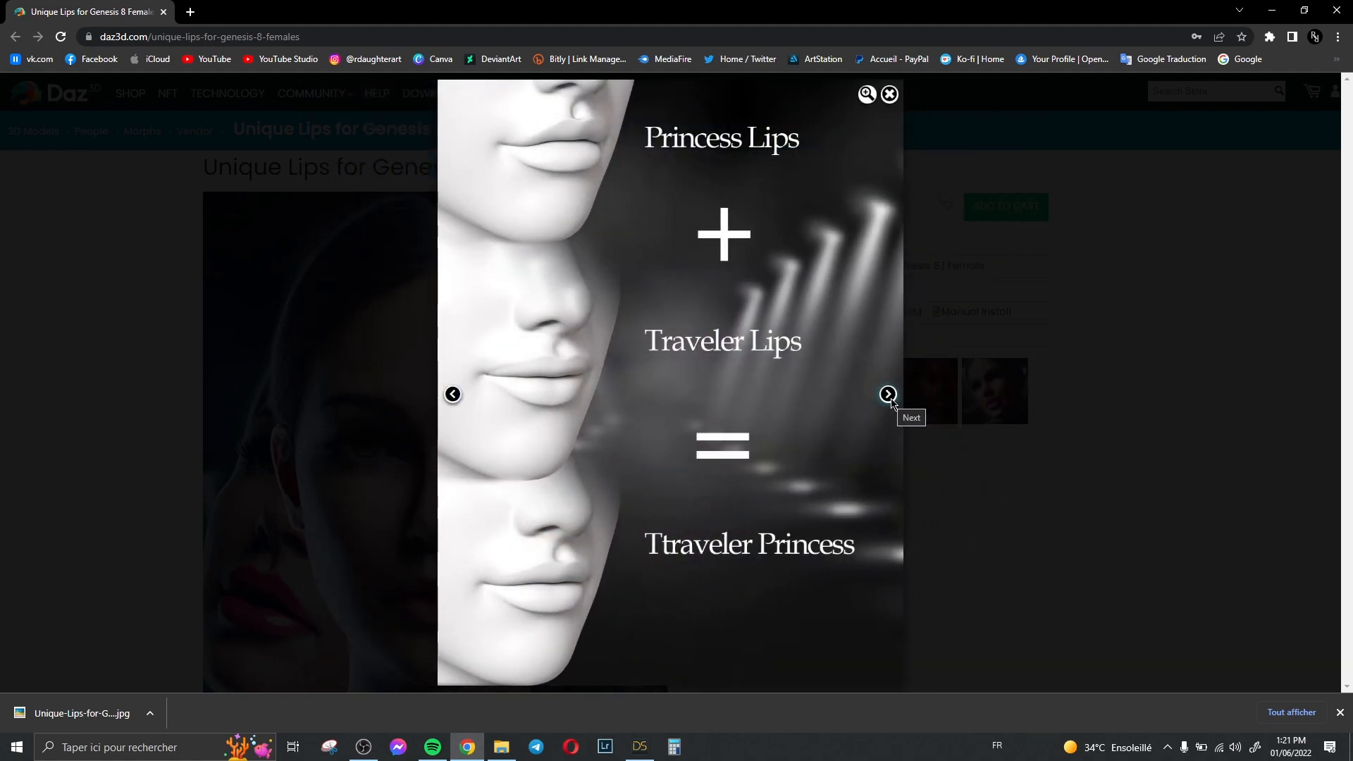
click(888, 94)
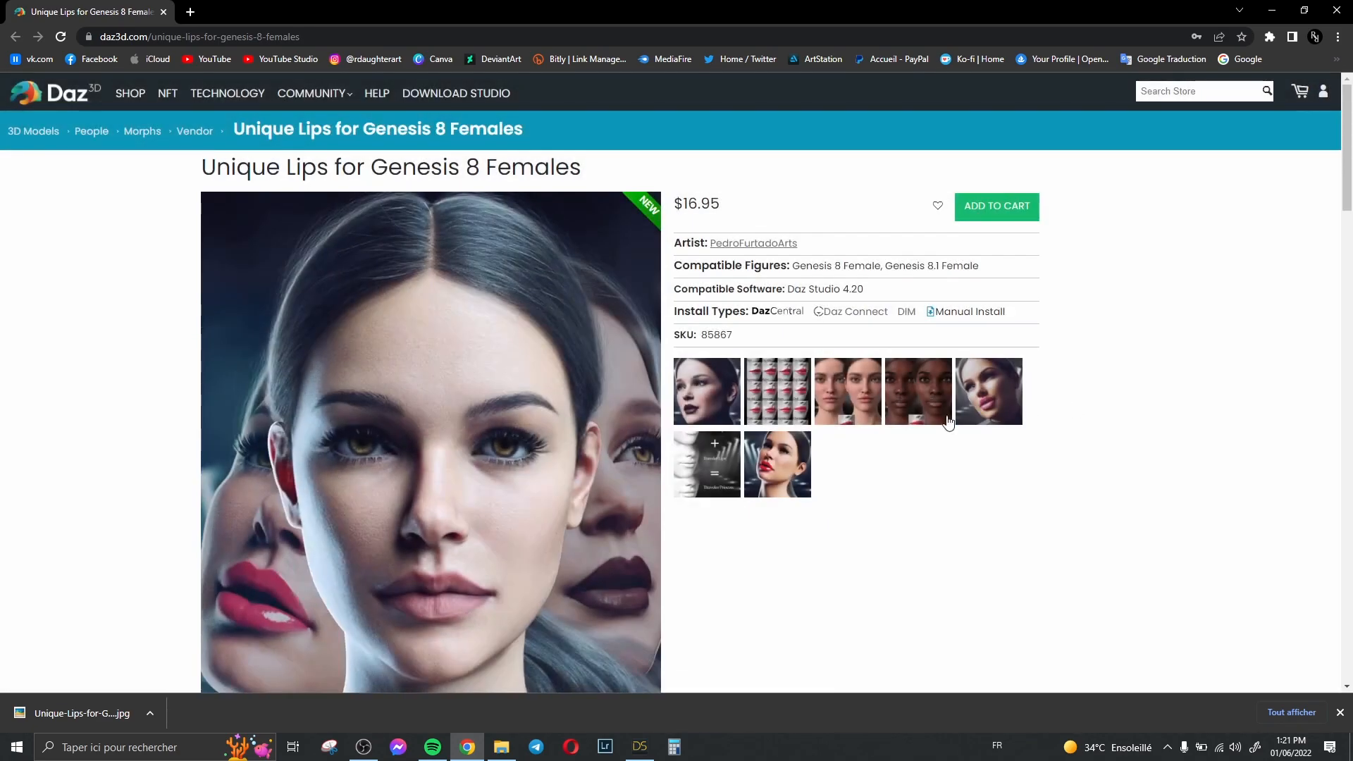
click(637, 748)
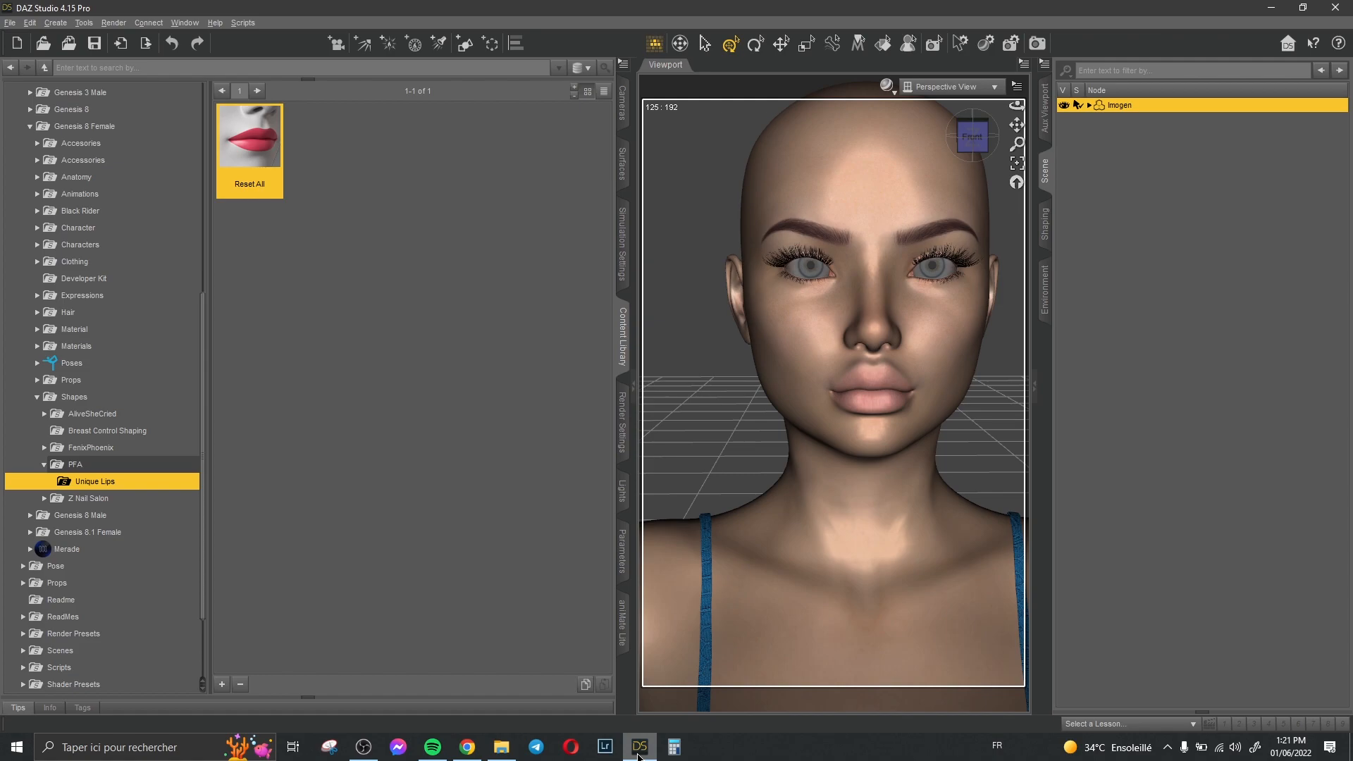
mouse_move(533, 733)
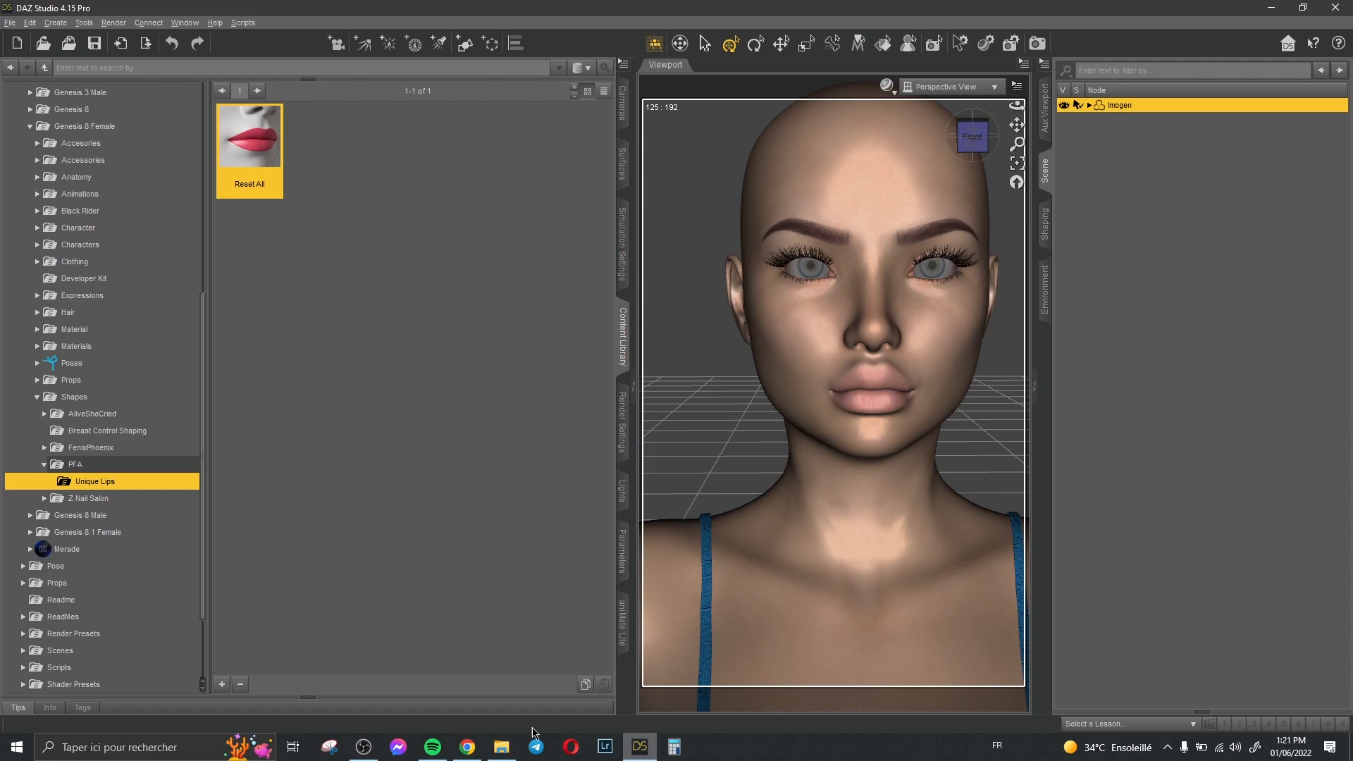